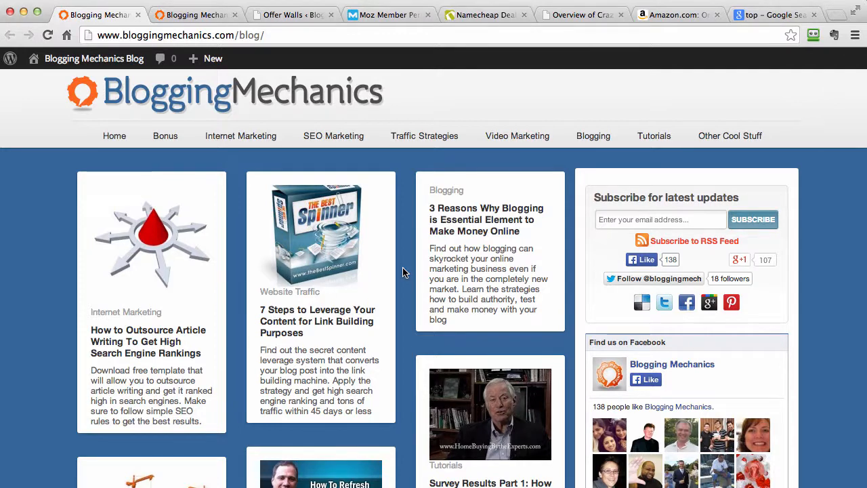
mouse_move(409, 311)
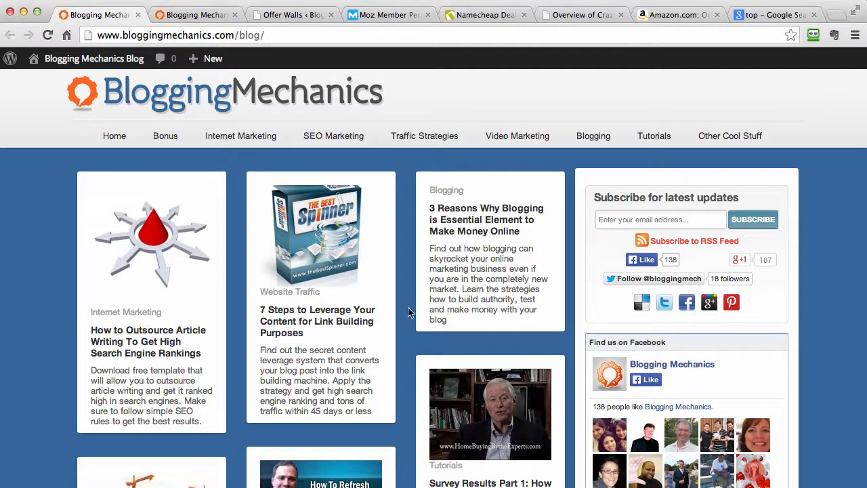
mouse_move(415, 290)
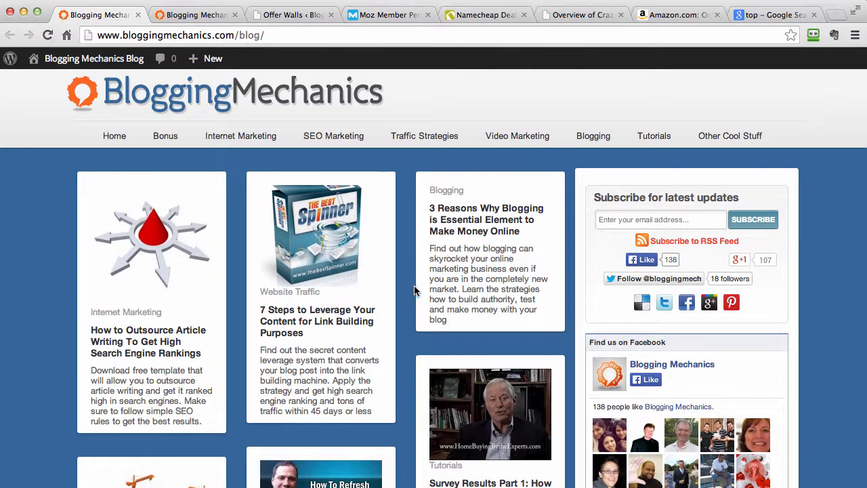
mouse_move(412, 290)
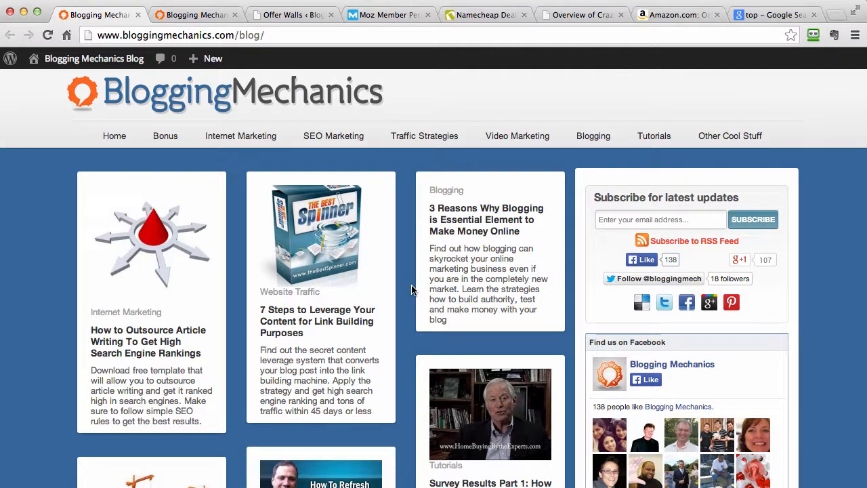
Scroll through a partner deals page to study its discount offers.
scroll("down", 3)
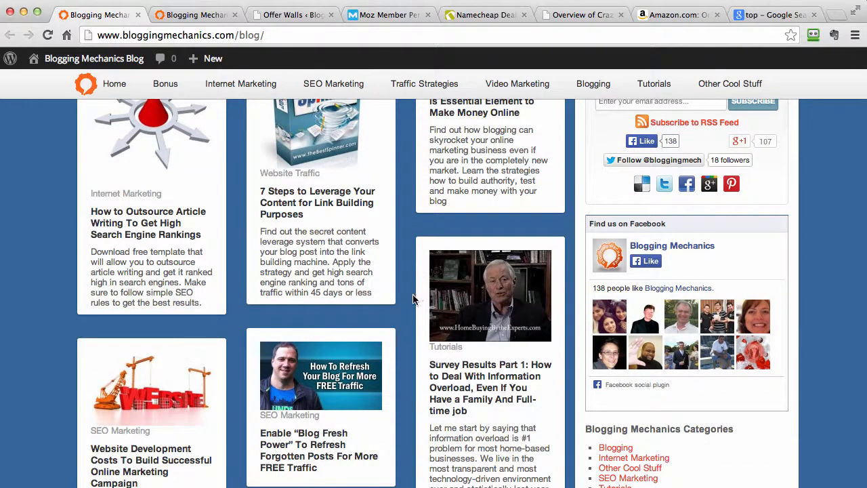
mouse_move(436, 293)
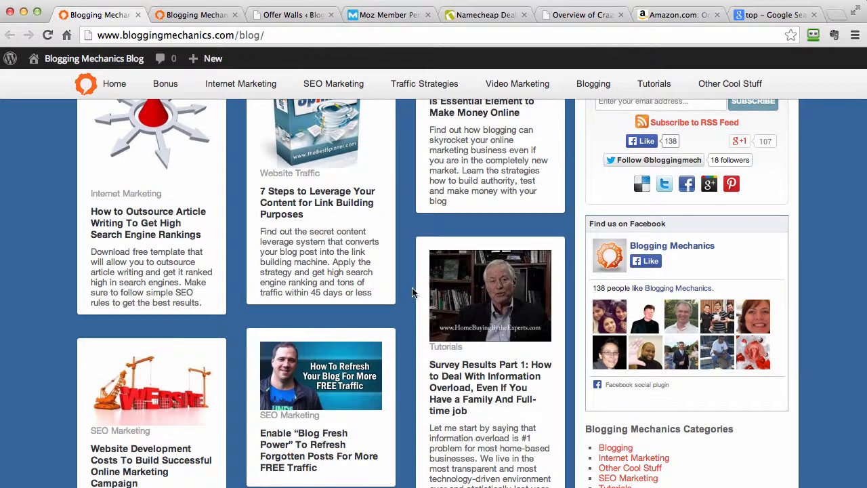
mouse_move(431, 296)
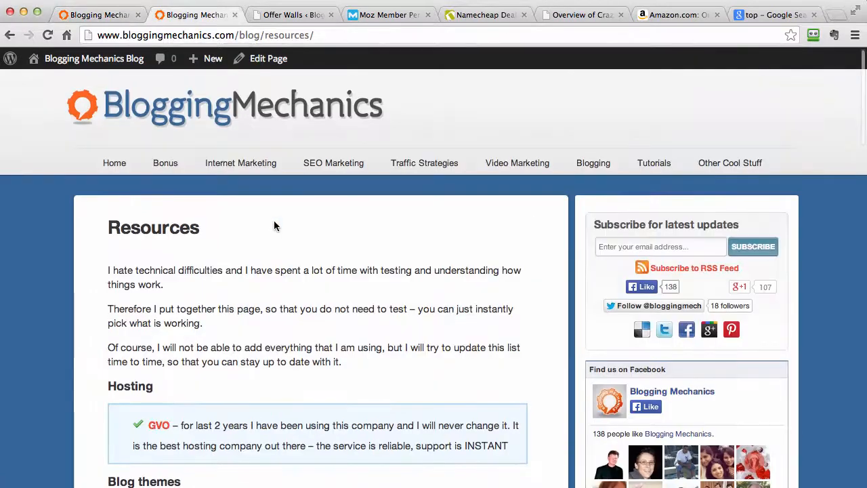
scroll("down", 3)
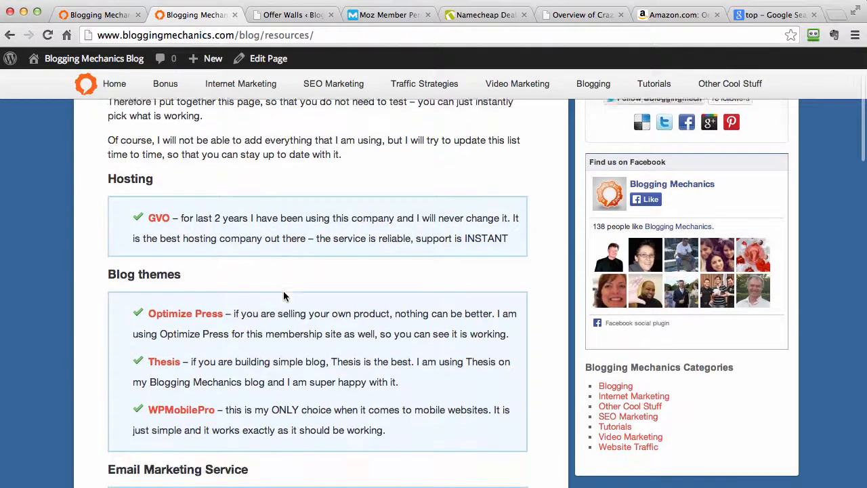
scroll("down", 3)
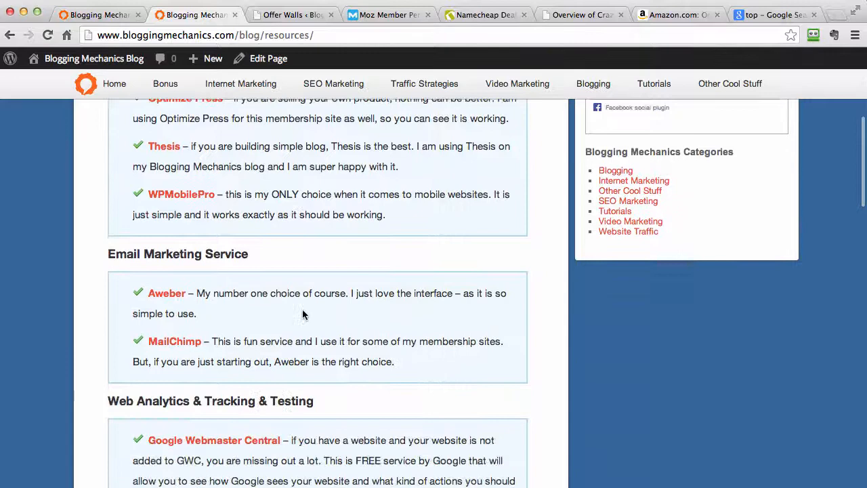
scroll("down", 3)
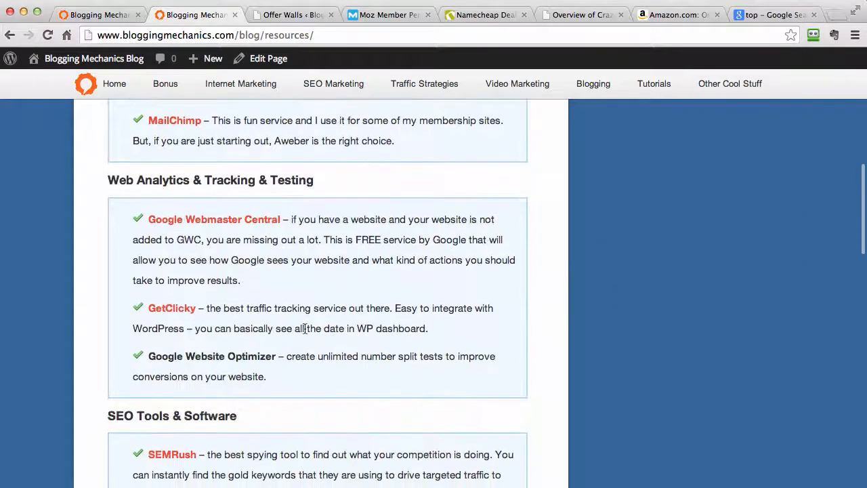
scroll("down", 3)
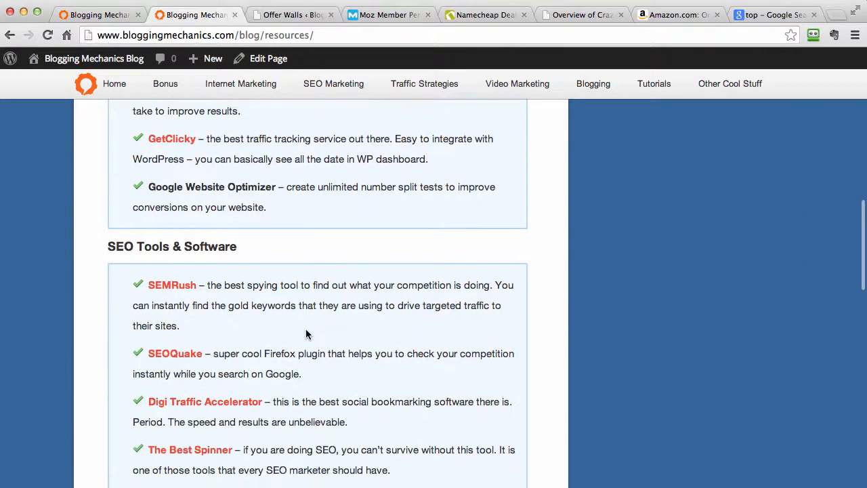
scroll("up", 3)
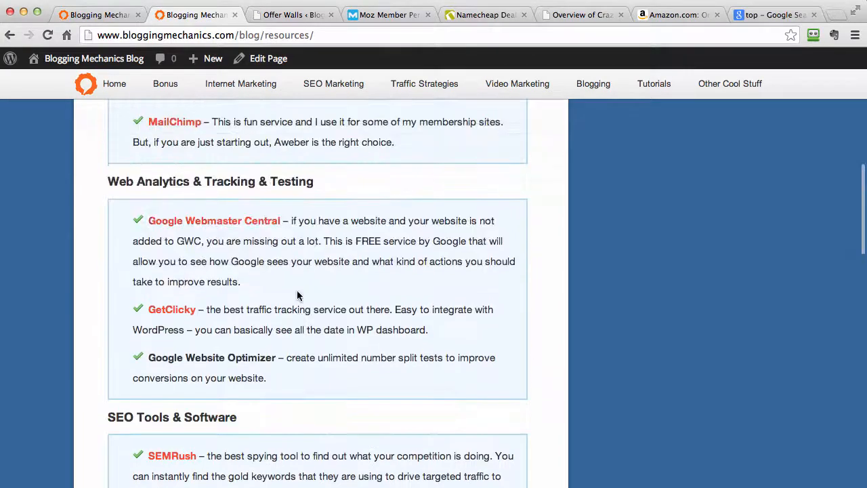
scroll("up", 3)
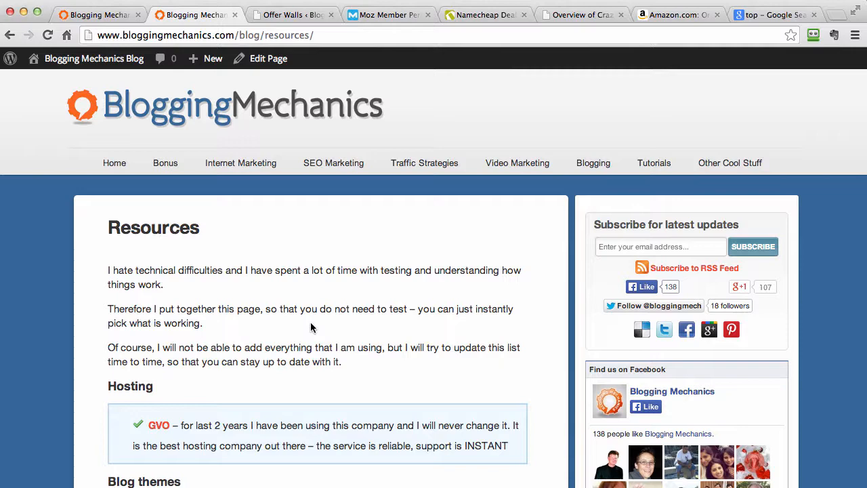
scroll("down", 3)
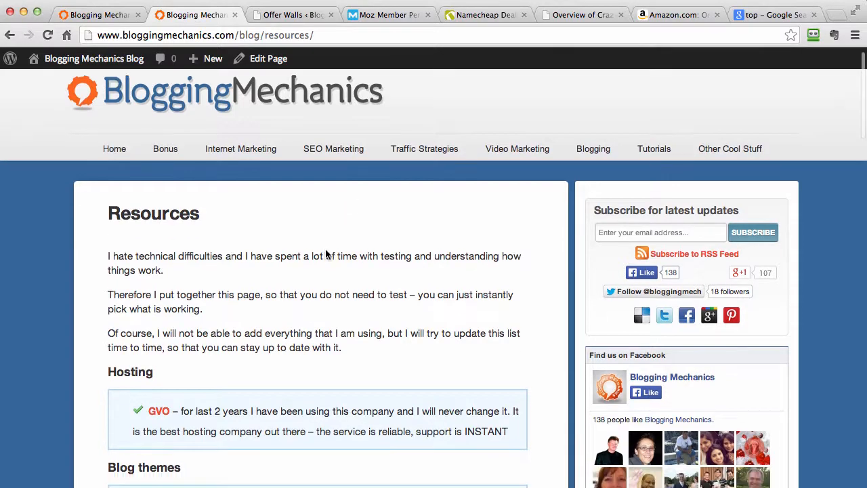
Browse the Moz member perks deals page, then return to the Offer Walls admin list.
left_click(386, 15)
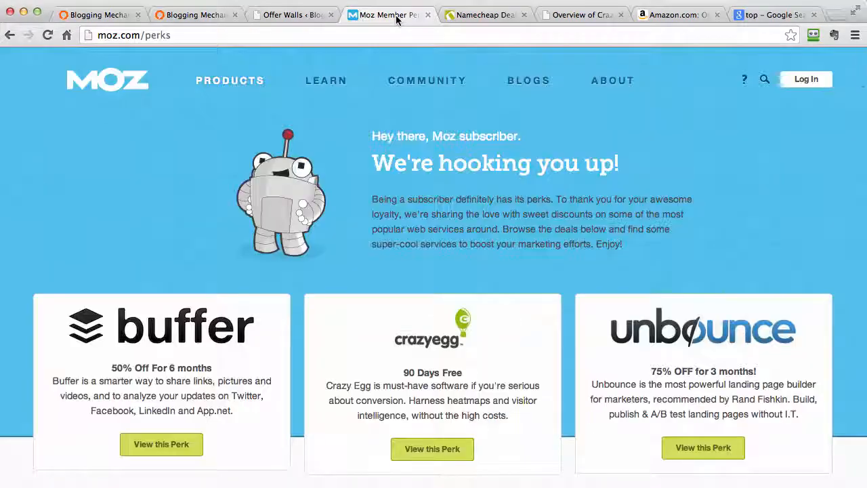
scroll("down", 3)
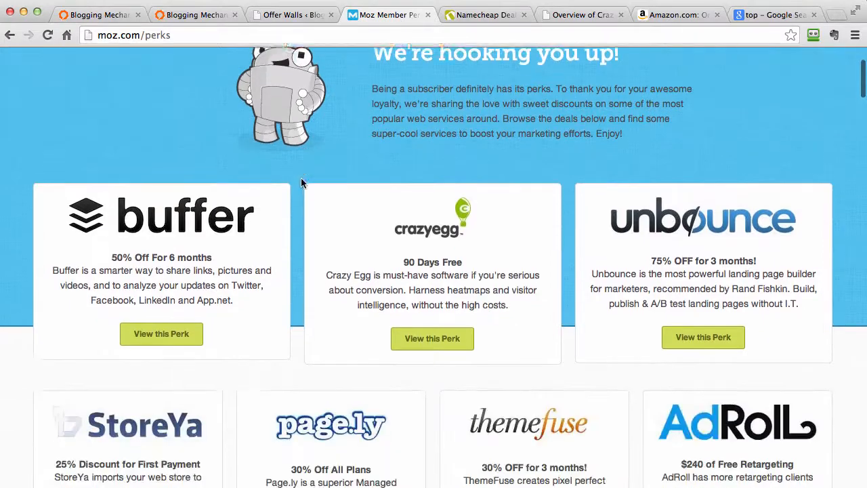
scroll("down", 3)
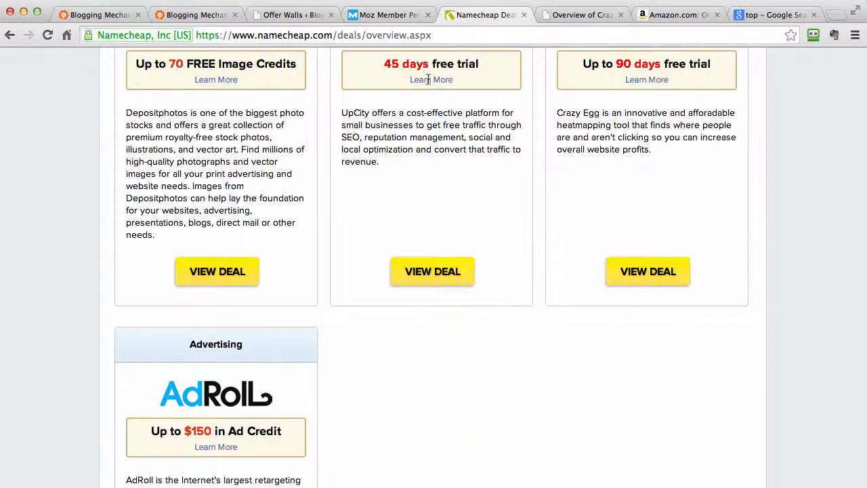
scroll("down", 3)
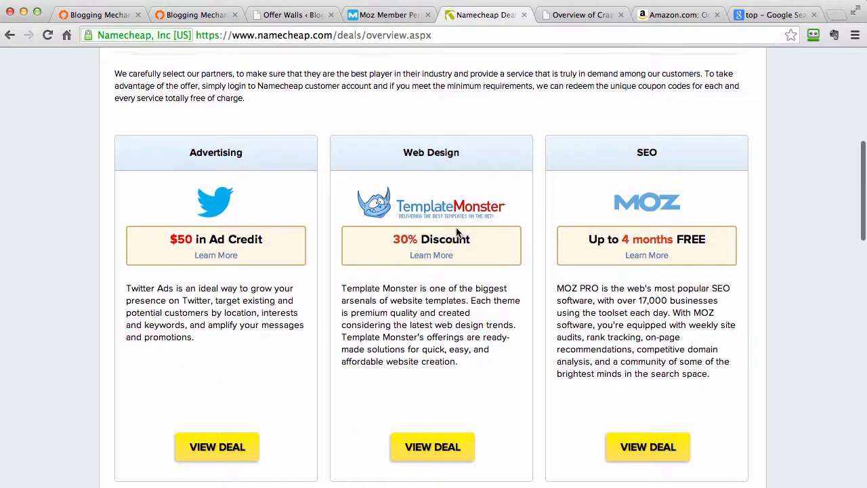
scroll("up", 3)
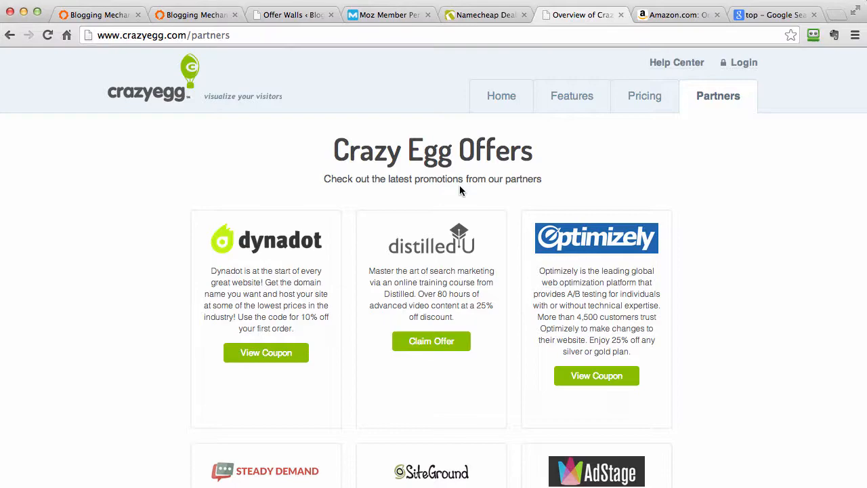
left_click(388, 14)
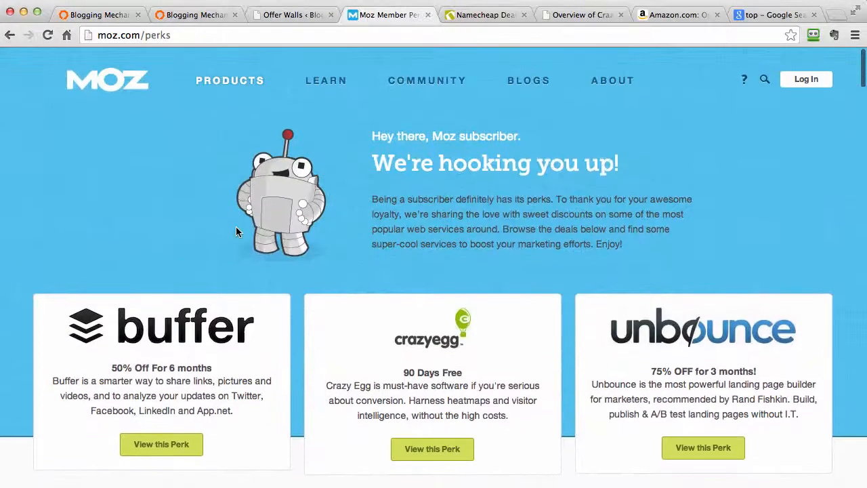
scroll("down", 3)
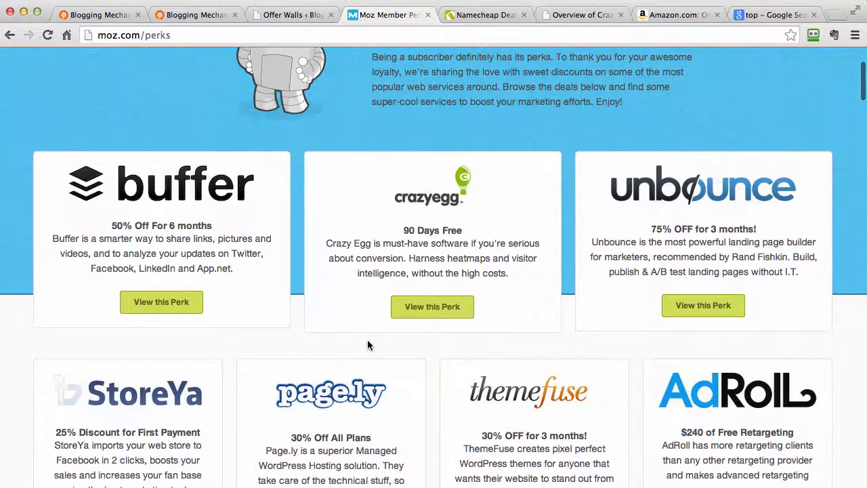
left_click(301, 15)
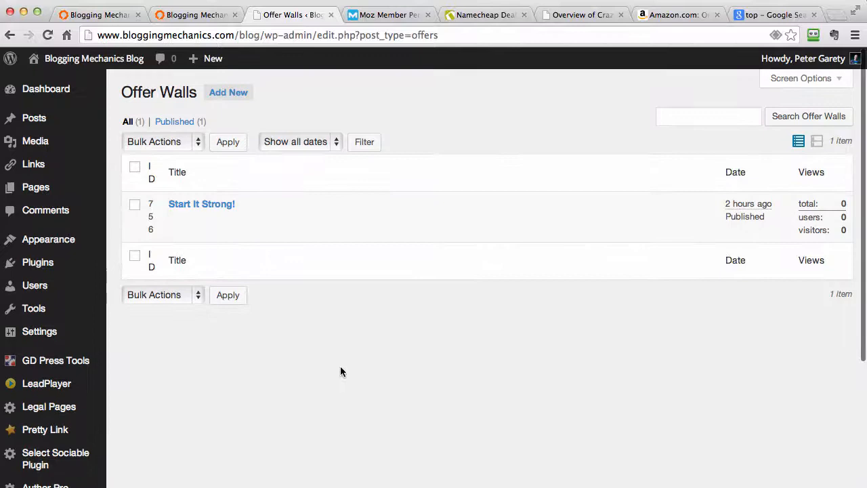
mouse_move(392, 49)
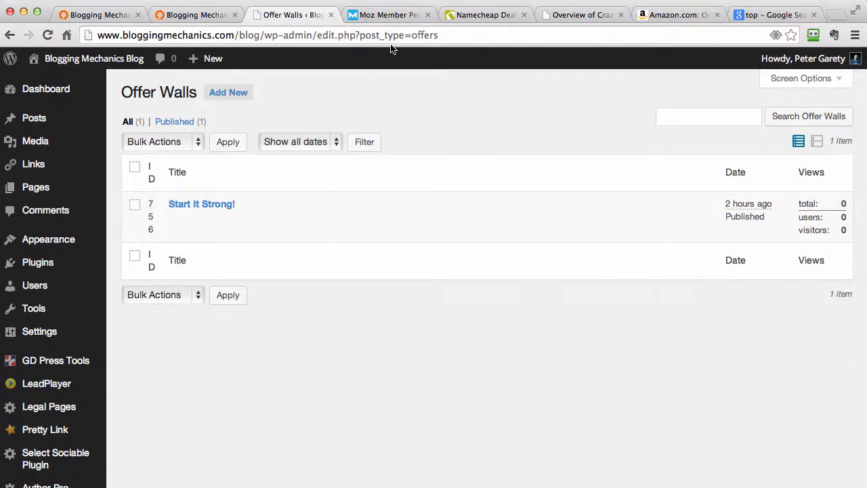
Revisit the Moz perks page, then start a new offer wall with Add New.
left_click(387, 14)
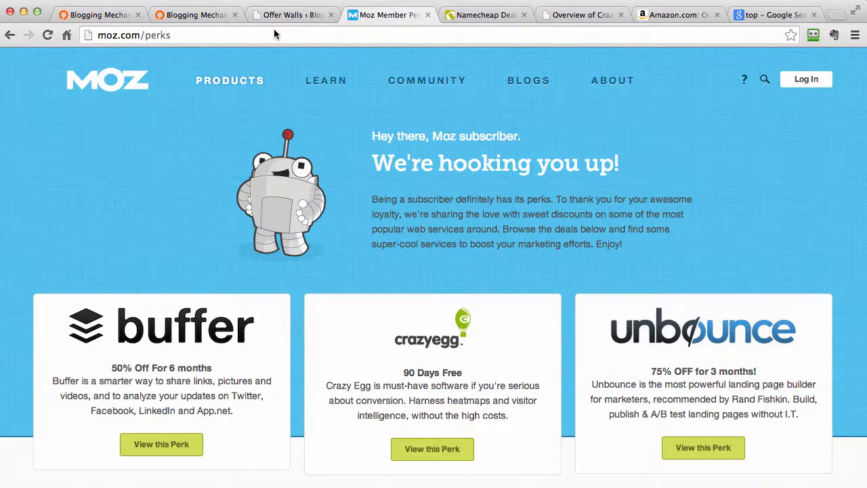
left_click(289, 14)
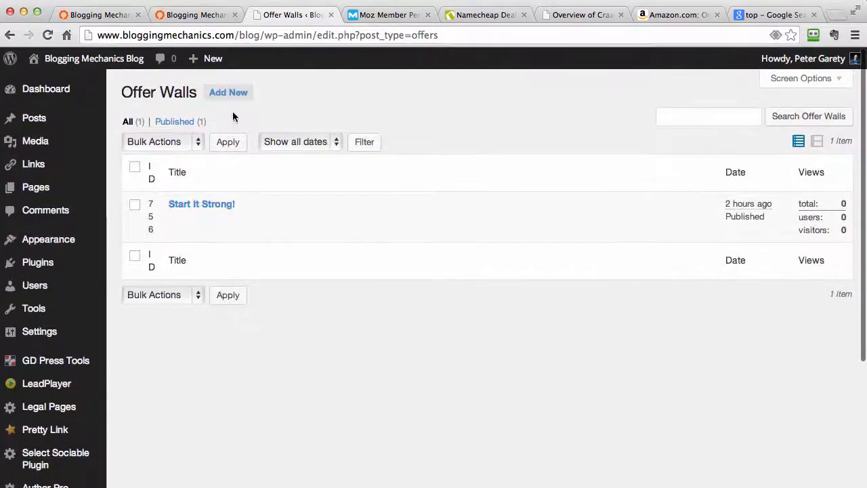
left_click(229, 92)
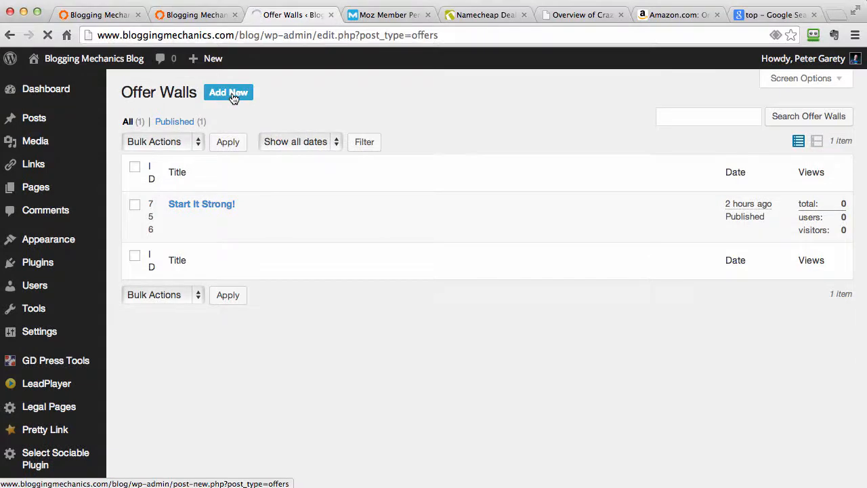
Enter the pre-headline 'Use Our Tested And Proven Tools!' and move down to the intro and video fields.
left_click(228, 93)
type("Don’t Waste Time With Tools That Doesn’t Work…")
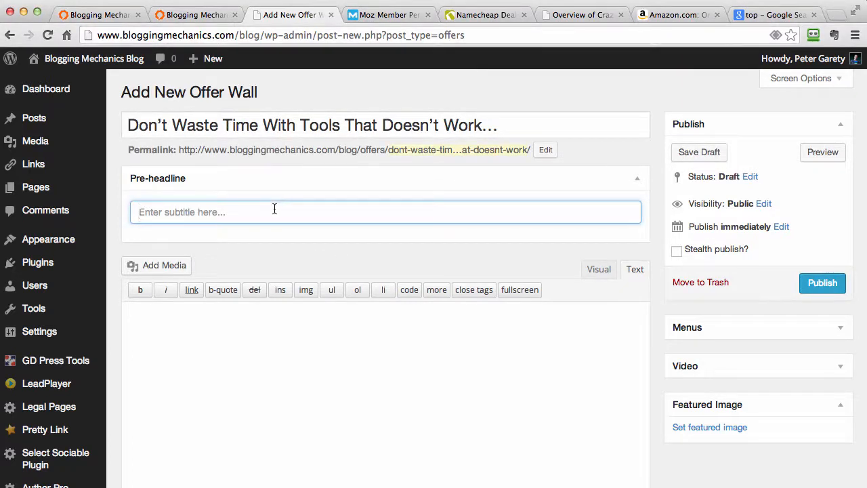
type("Use Our Tested And Proven Tools!")
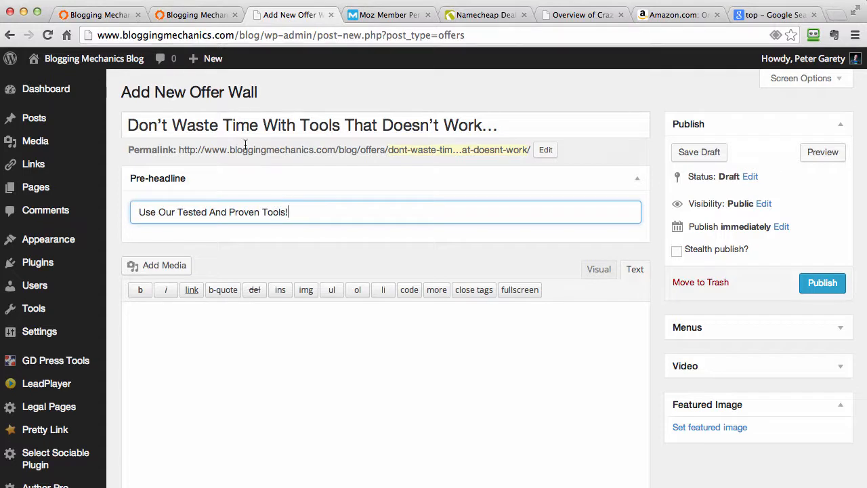
scroll("down", 3)
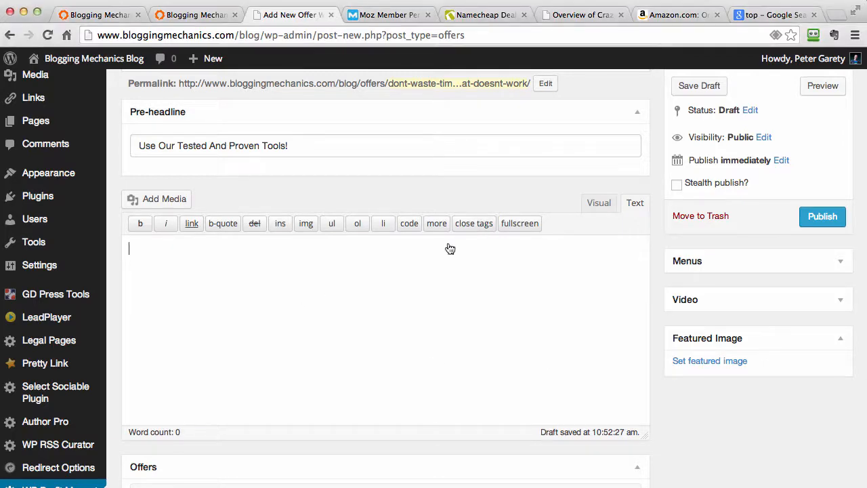
scroll("down", 3)
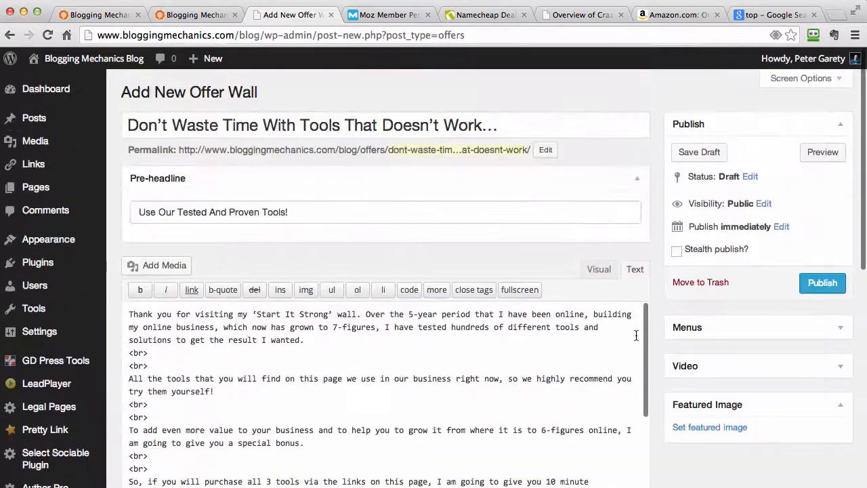
scroll("down", 3)
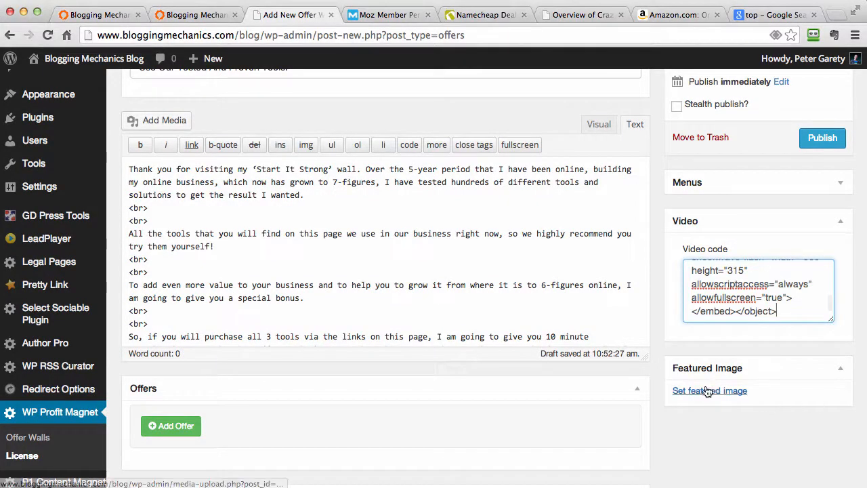
left_click(710, 391)
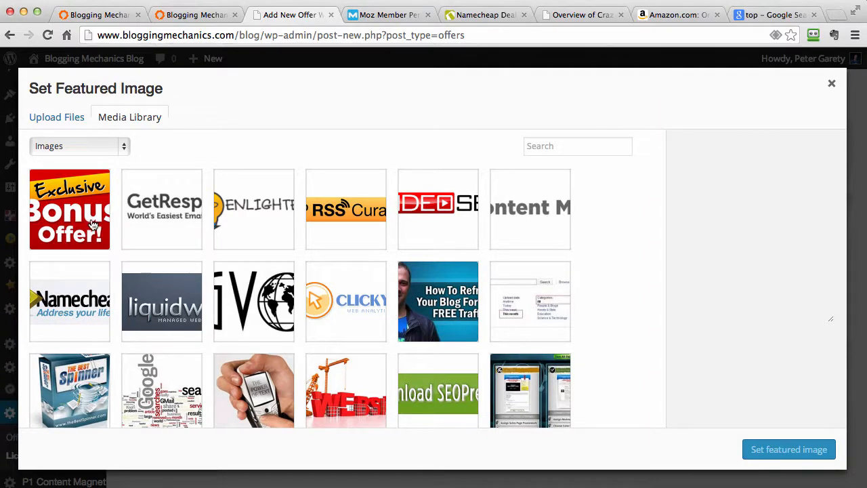
left_click(70, 210)
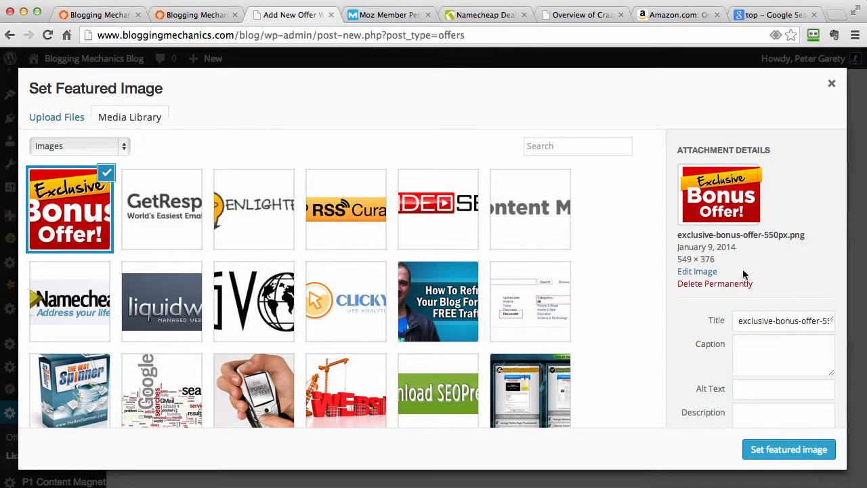
mouse_move(846, 82)
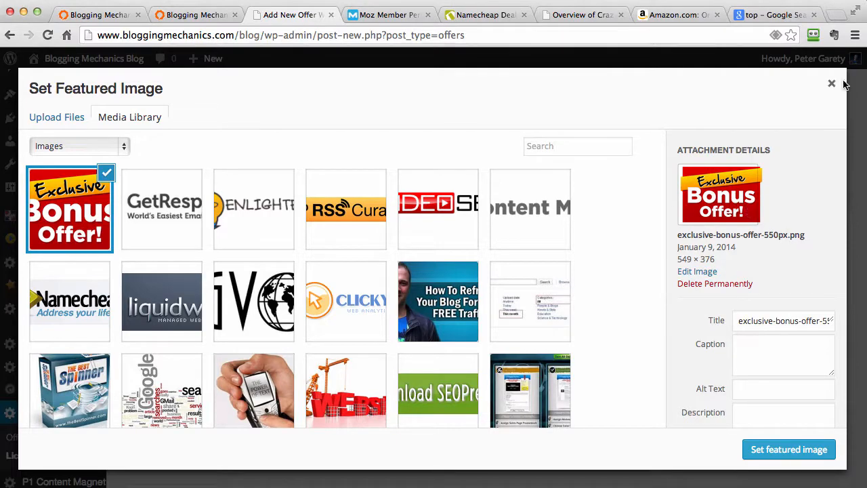
left_click(832, 83)
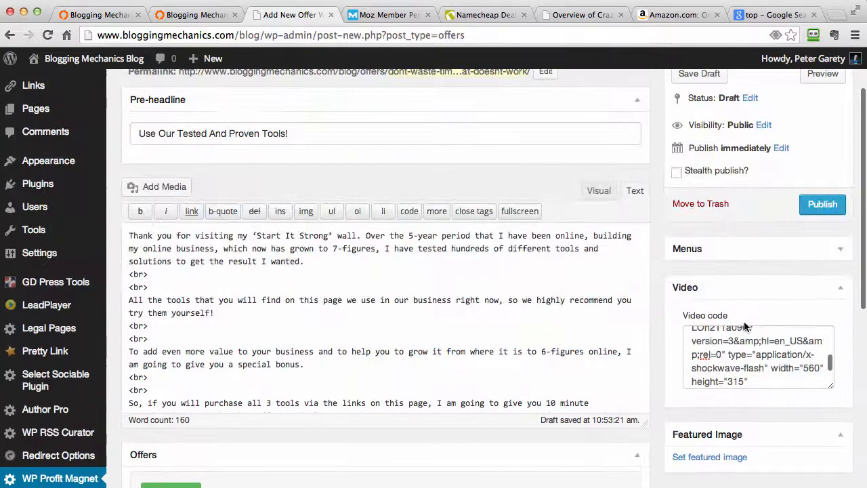
scroll("down", 3)
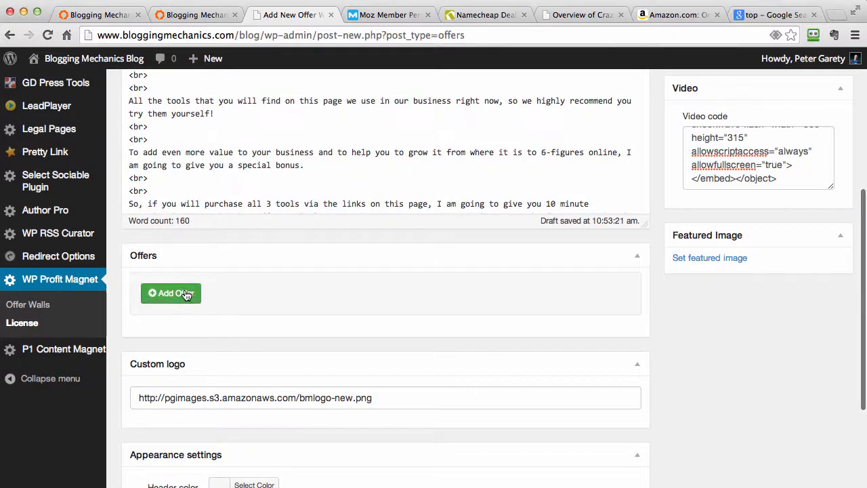
Start a new offer using the Namecheap logo as its thumbnail.
left_click(171, 293)
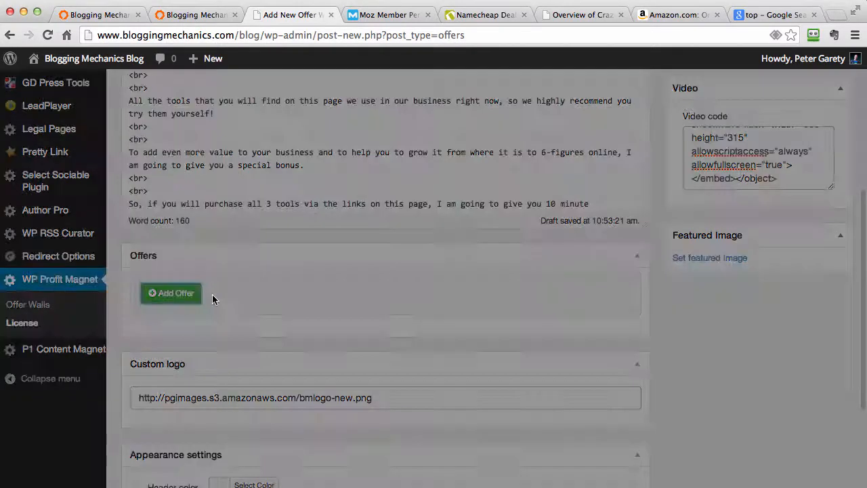
left_click(171, 293)
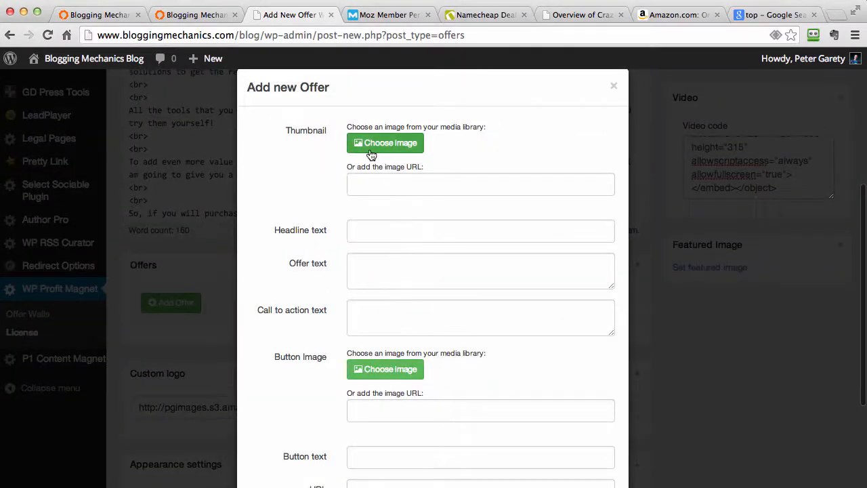
mouse_move(396, 148)
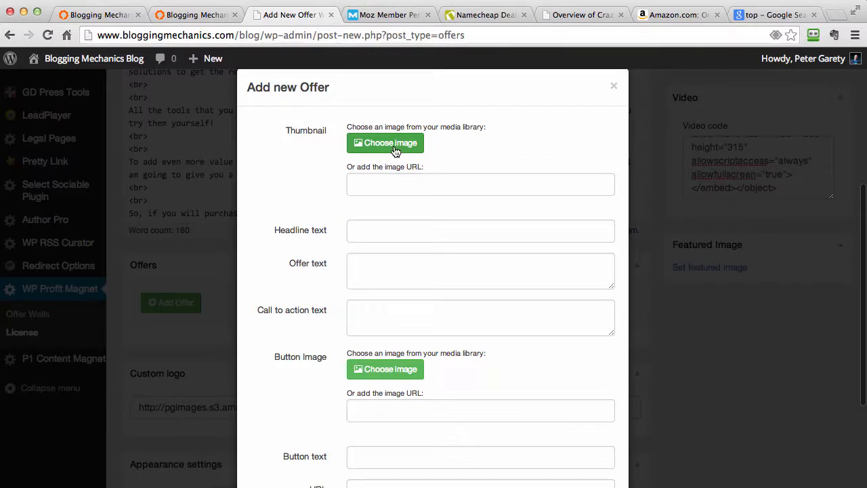
left_click(385, 142)
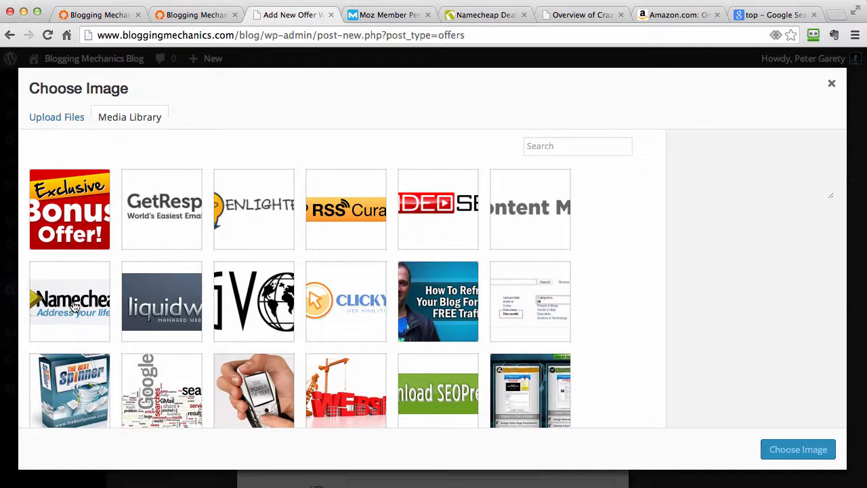
left_click(69, 301)
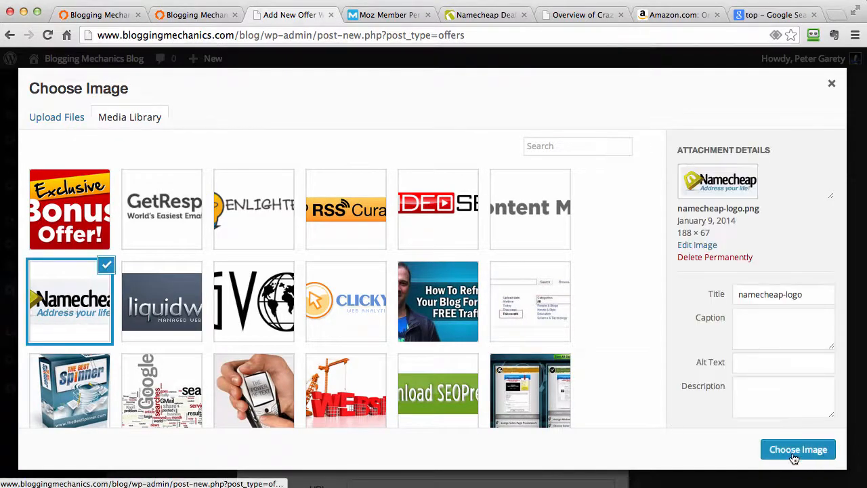
left_click(799, 449)
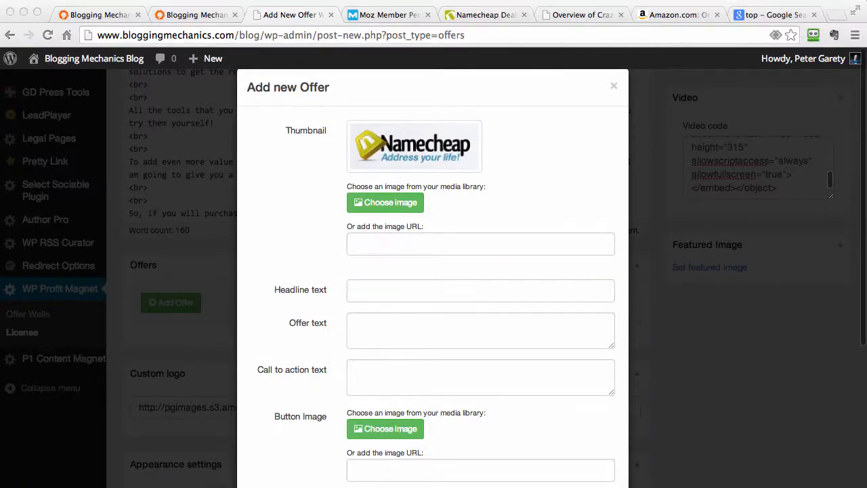
mouse_move(364, 304)
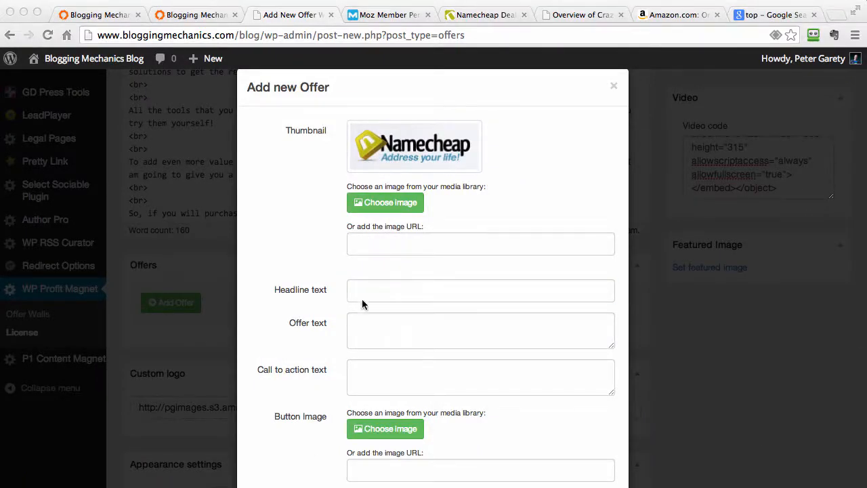
Add headline 'Claim A Discount With Your Next Domain', new-tab link namecheapspot.com, button text, and save.
type("Claim A Discount With Your Next Domain")
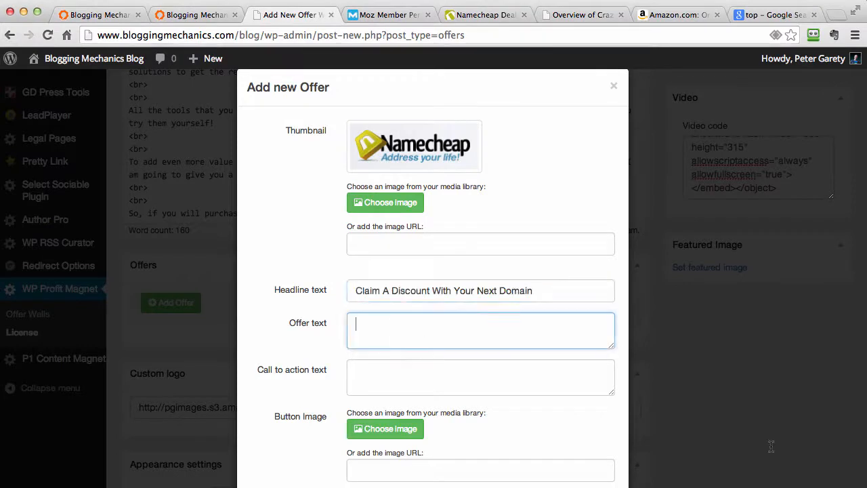
mouse_move(388, 325)
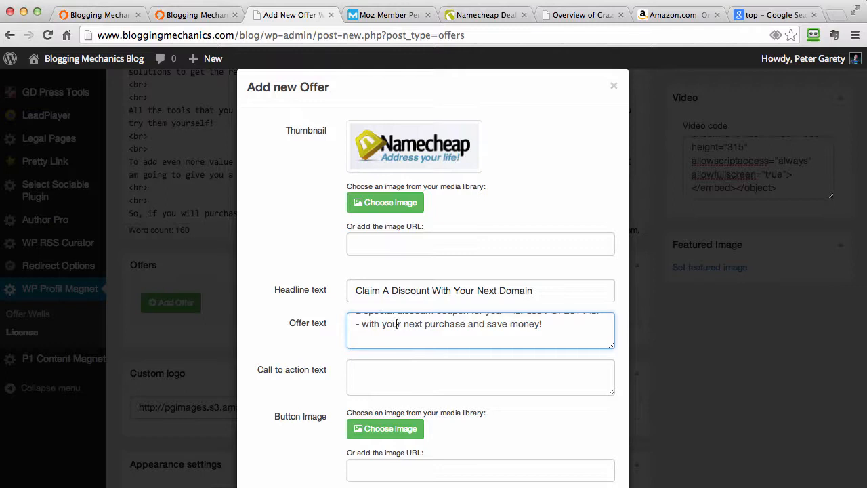
scroll("down", 3)
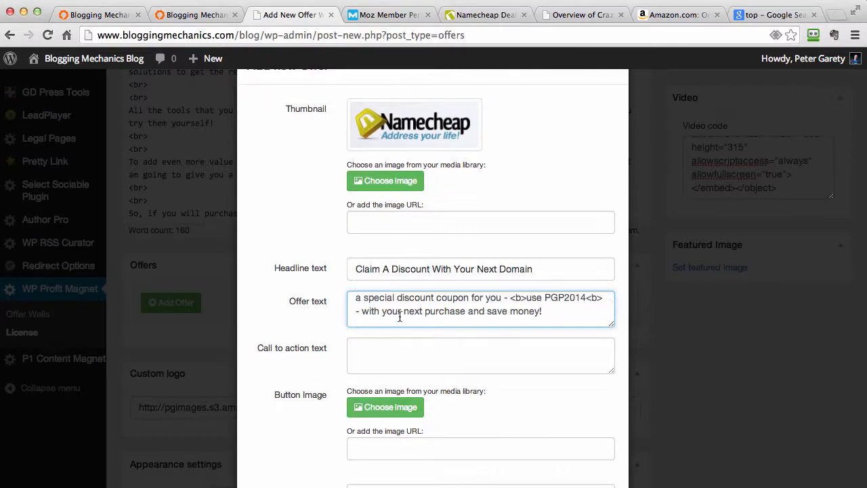
scroll("down", 3)
type("Click the button below to buy your first or next domain right now...")
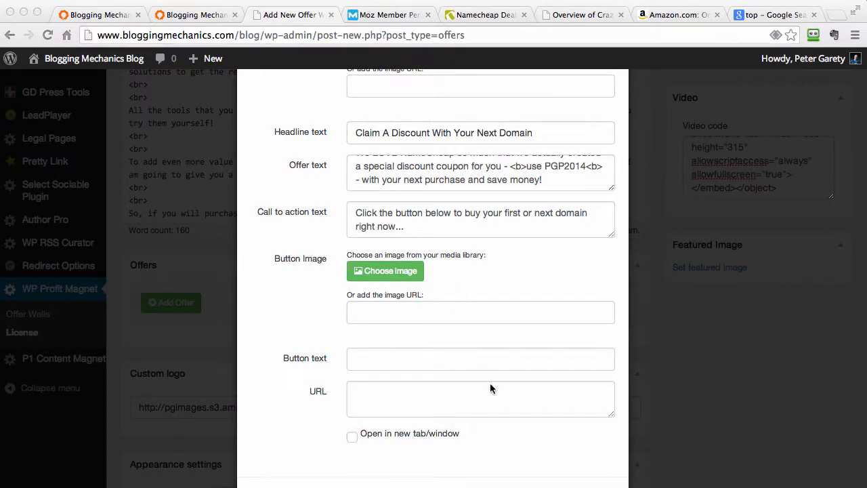
left_click(480, 220)
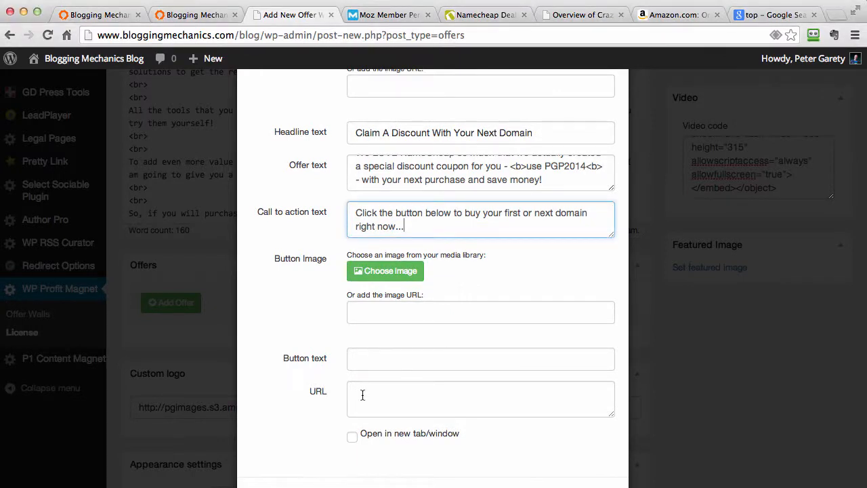
type("http://www.namecheapspot.com")
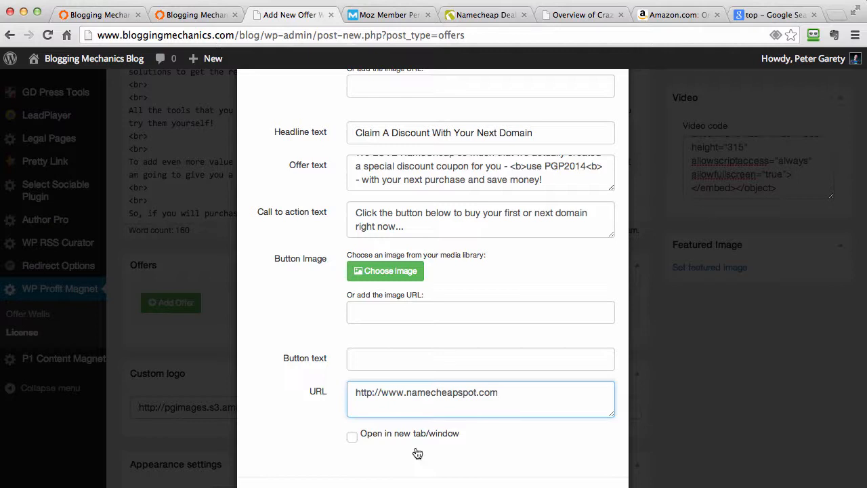
left_click(352, 437)
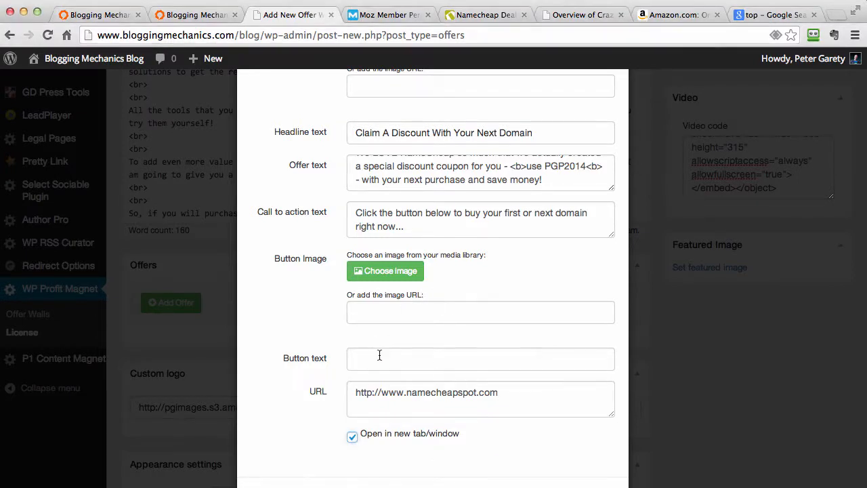
type("Click To Claim Your Discount!")
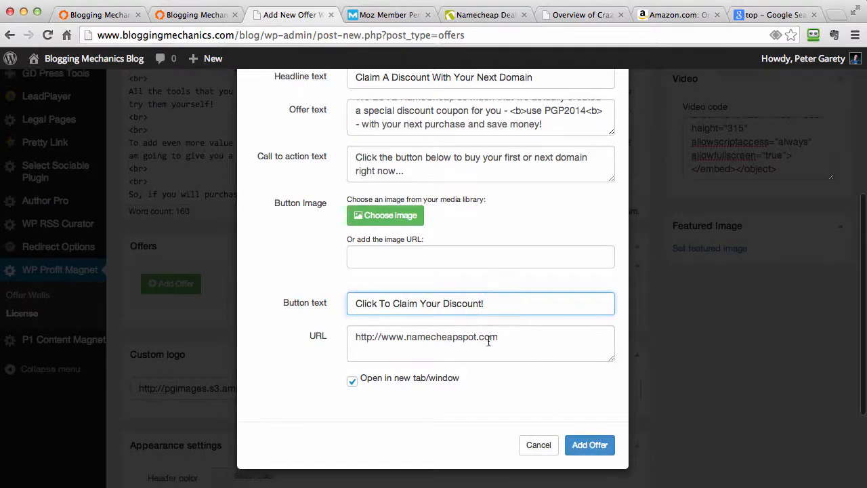
left_click(590, 445)
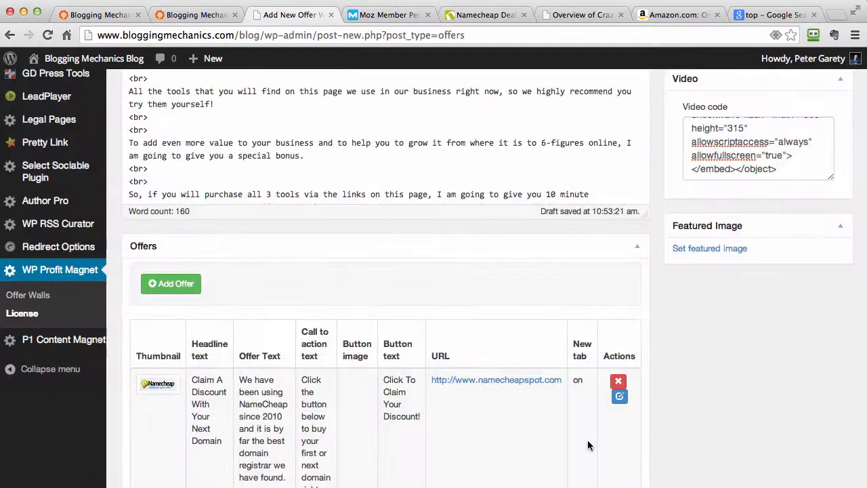
Start a second offer with the GVO logo and headline 'The Most Reliable Reseller Hosting'.
scroll("down", 3)
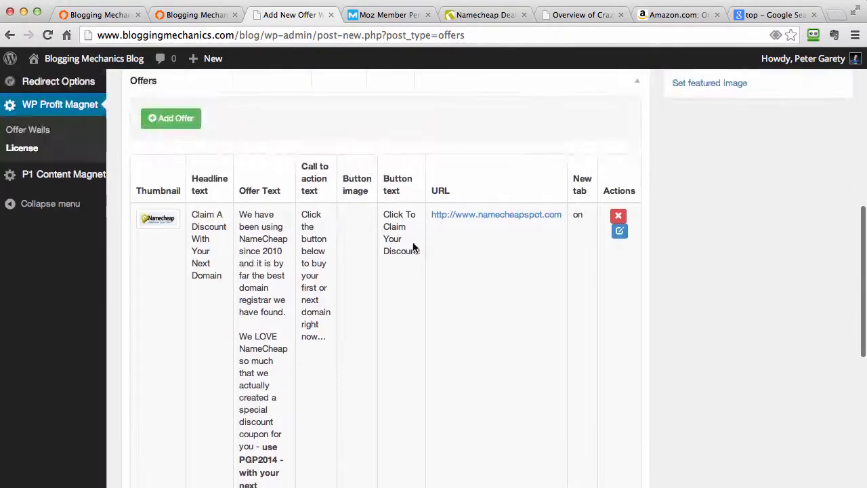
left_click(170, 118)
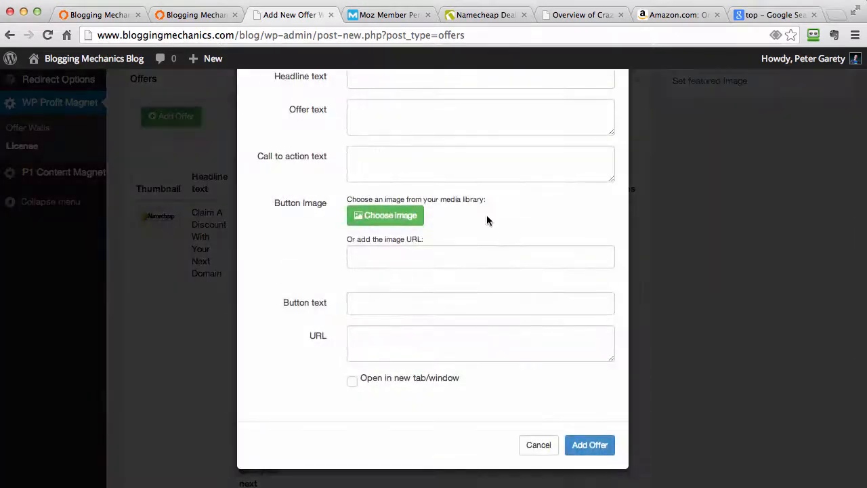
scroll("up", 3)
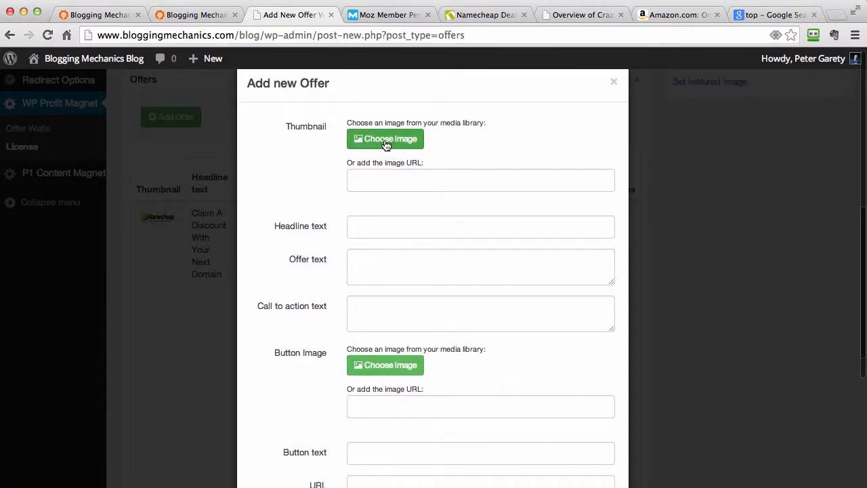
left_click(384, 139)
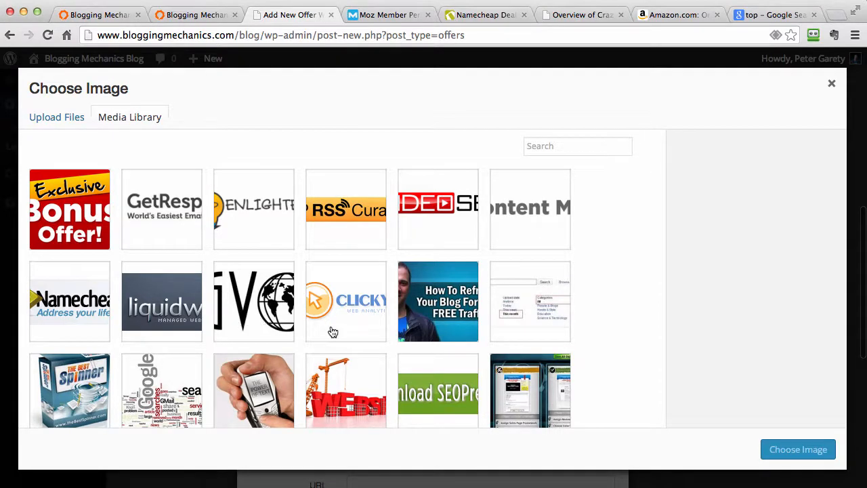
left_click(798, 449)
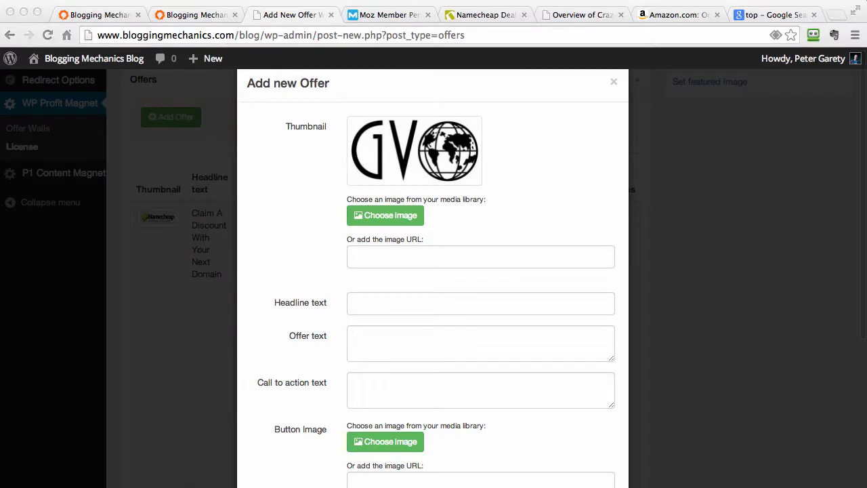
mouse_move(377, 293)
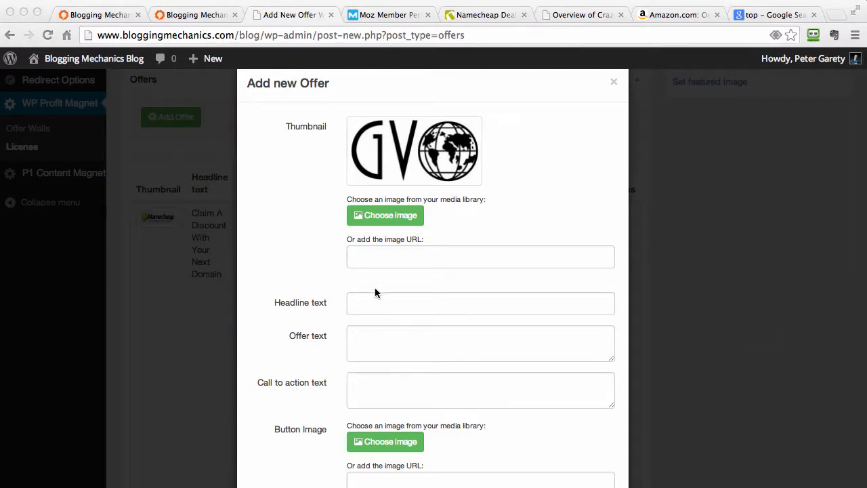
type("The Most Reliable Reseller Hosting")
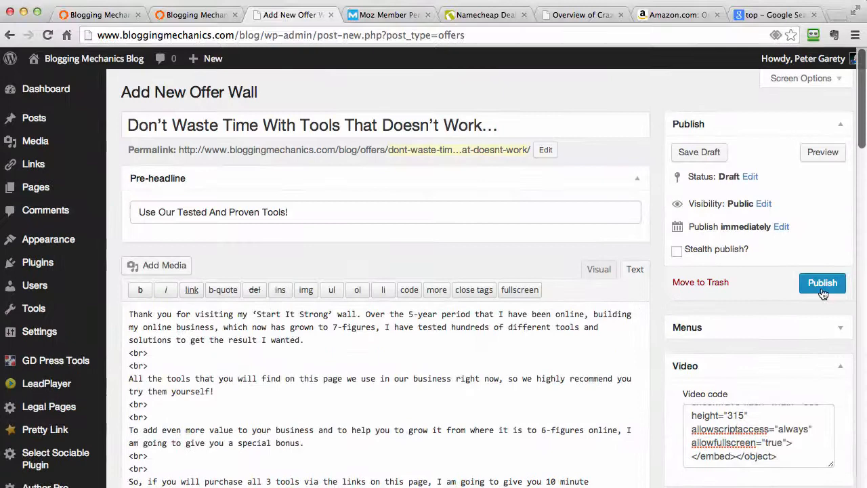
Publish the offer wall and view the live page.
left_click(823, 284)
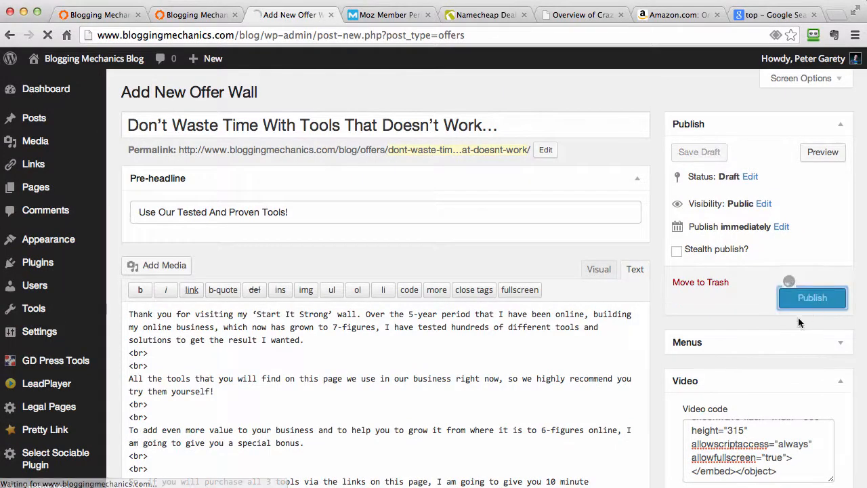
left_click(812, 297)
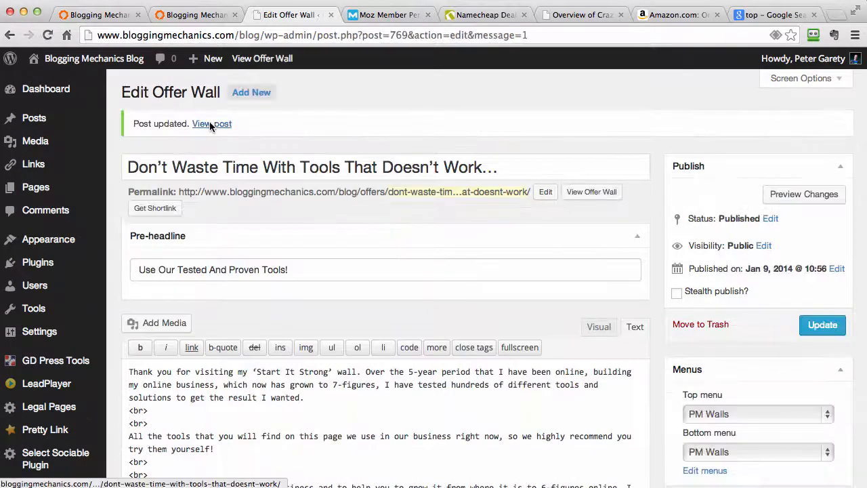
left_click(211, 123)
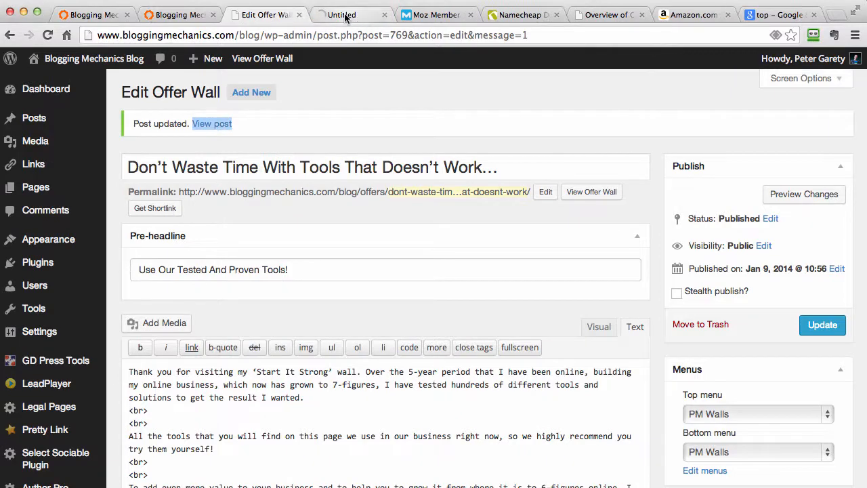
Scroll the published offer wall and compare it with the Moz perks page.
left_click(211, 124)
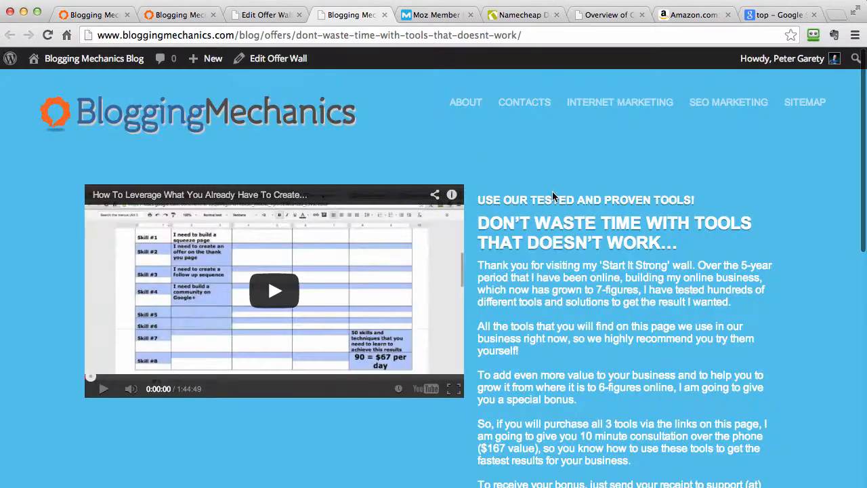
scroll("down", 3)
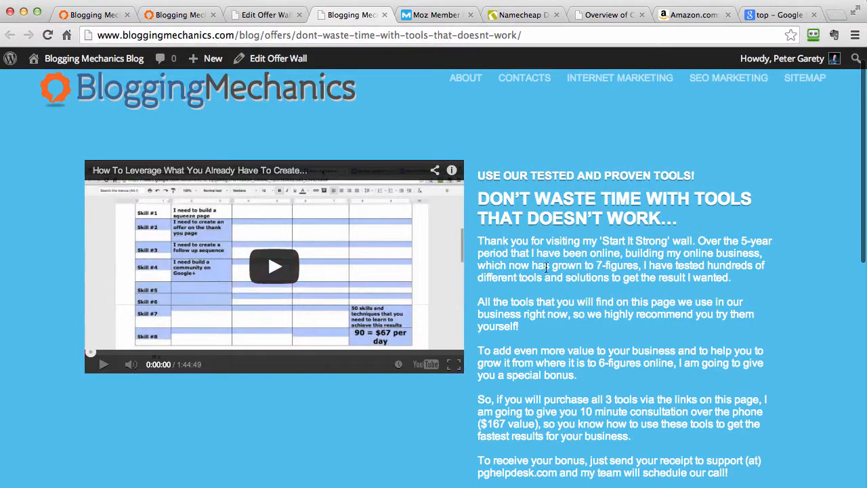
scroll("down", 3)
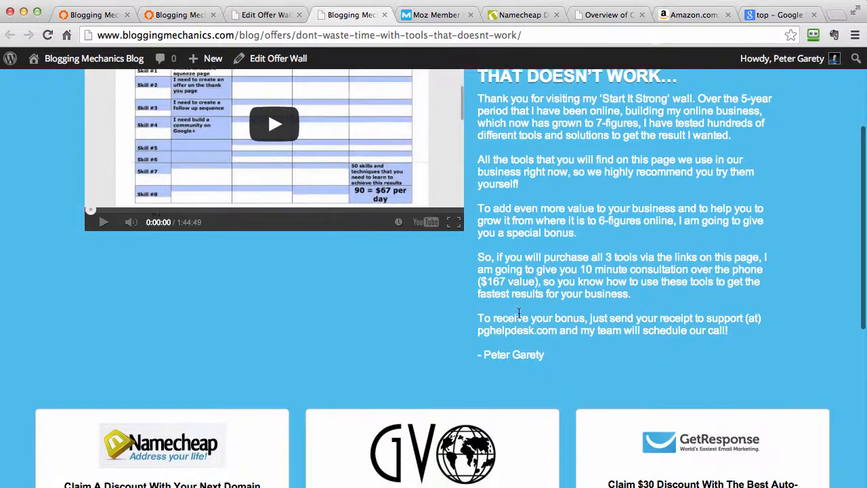
scroll("down", 3)
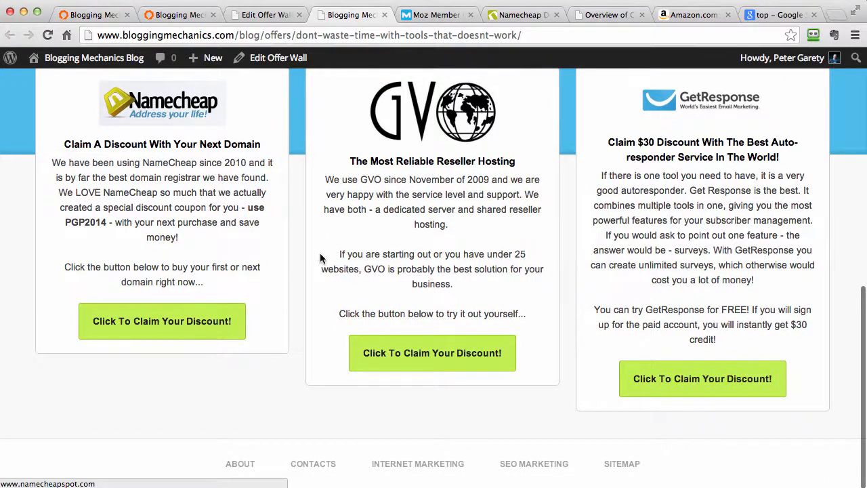
left_click(432, 15)
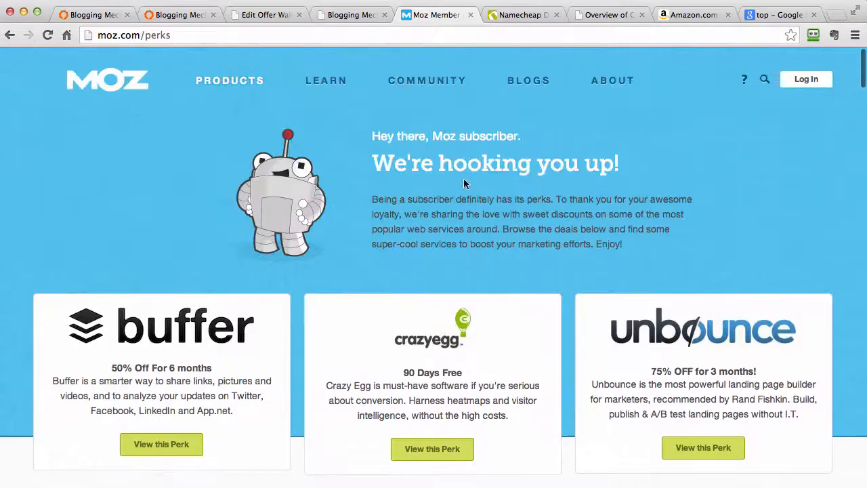
left_click(353, 14)
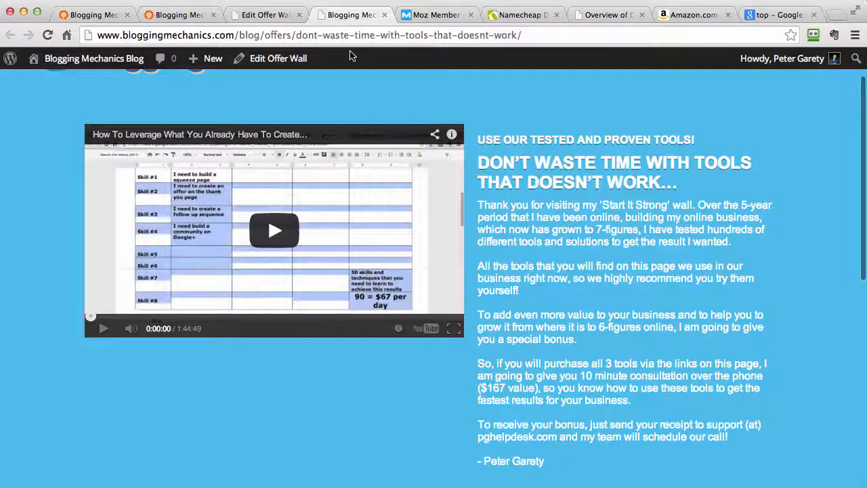
Scroll through the rest of the offer wall's offers, then switch to the Resources page.
scroll("down", 3)
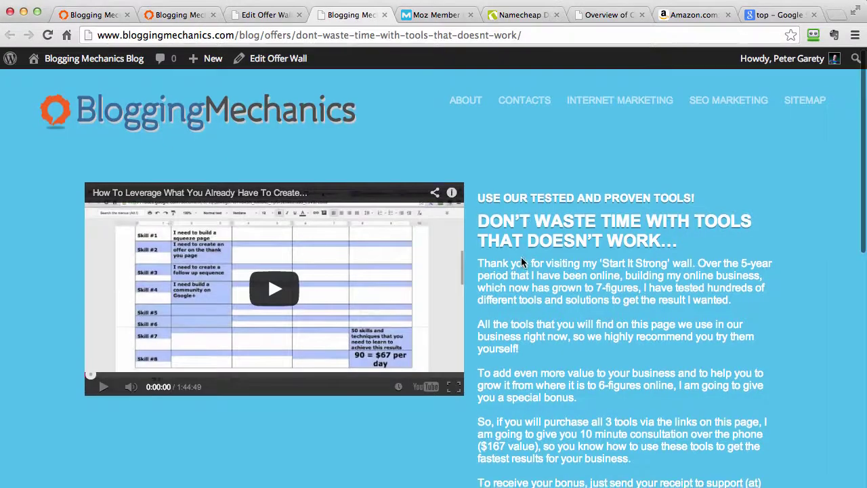
scroll("down", 3)
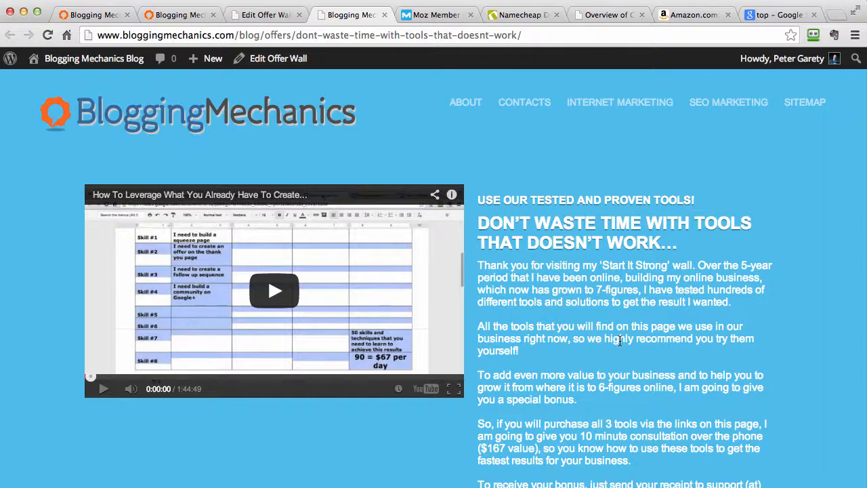
scroll("down", 3)
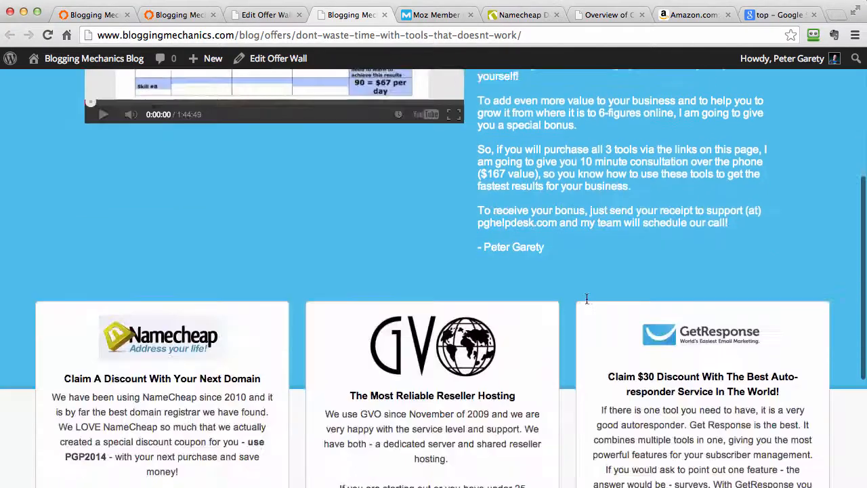
scroll("up", 3)
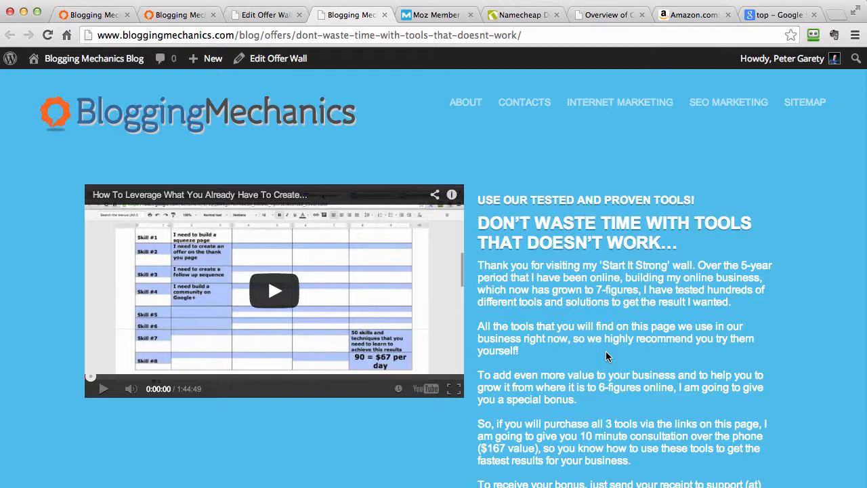
scroll("down", 3)
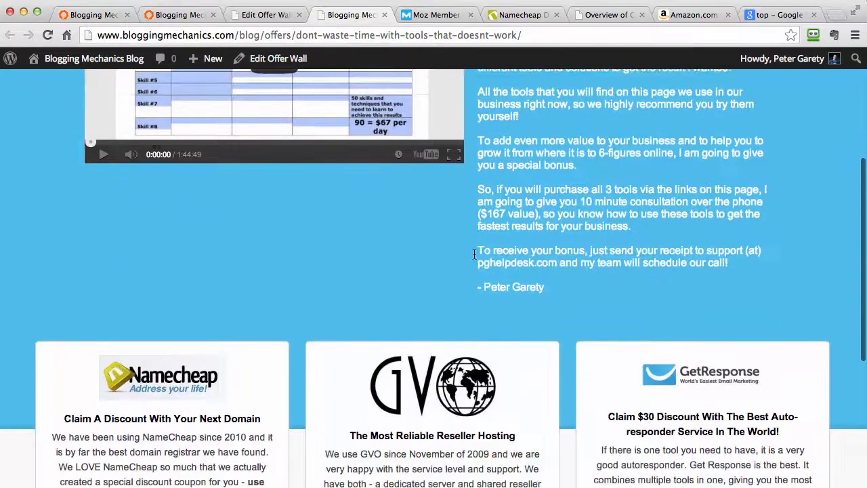
scroll("down", 3)
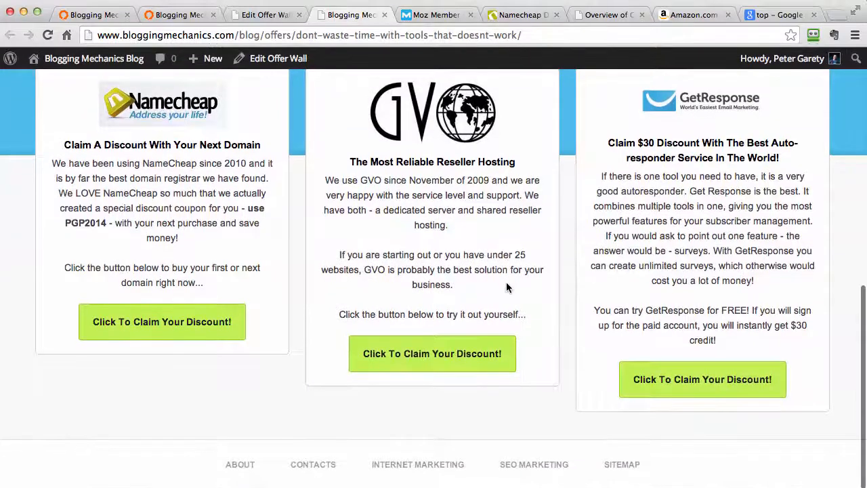
mouse_move(559, 325)
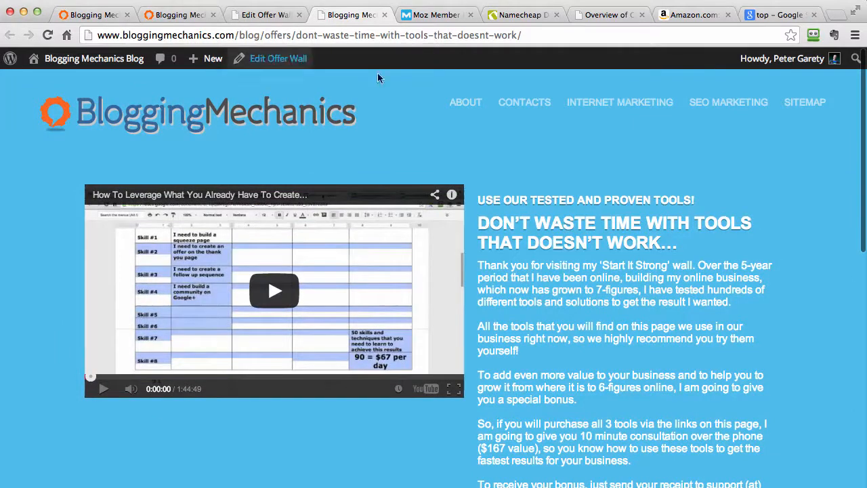
left_click(179, 14)
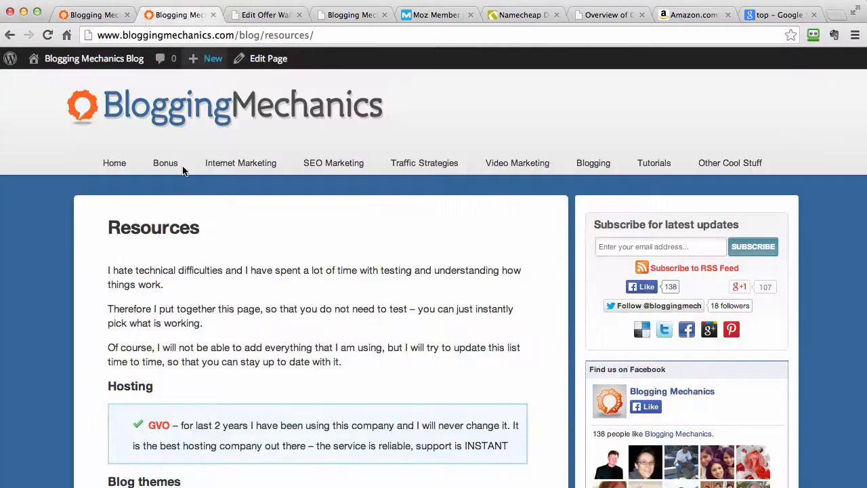
mouse_move(158, 167)
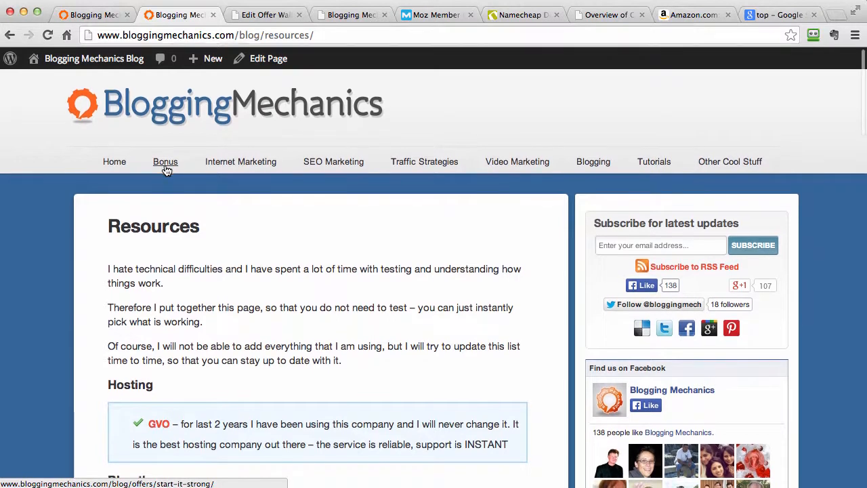
Open the Bonus page, scroll the Start It Strong wall, and return to the new offer wall.
left_click(165, 162)
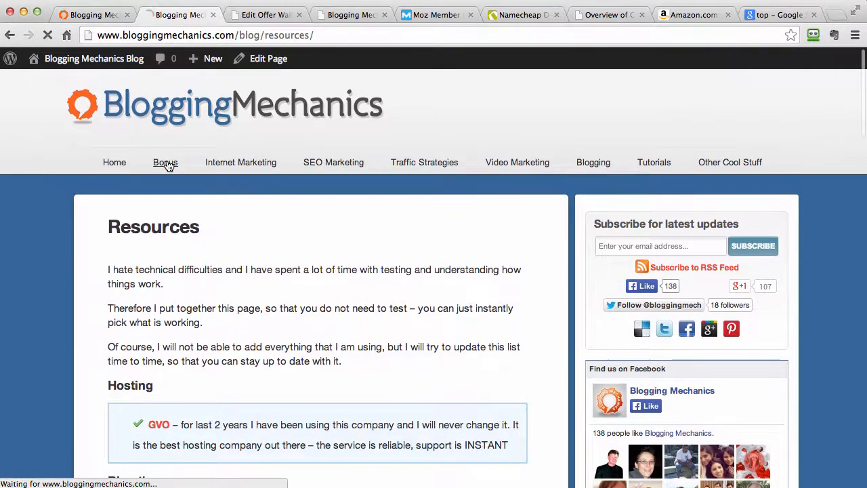
left_click(164, 162)
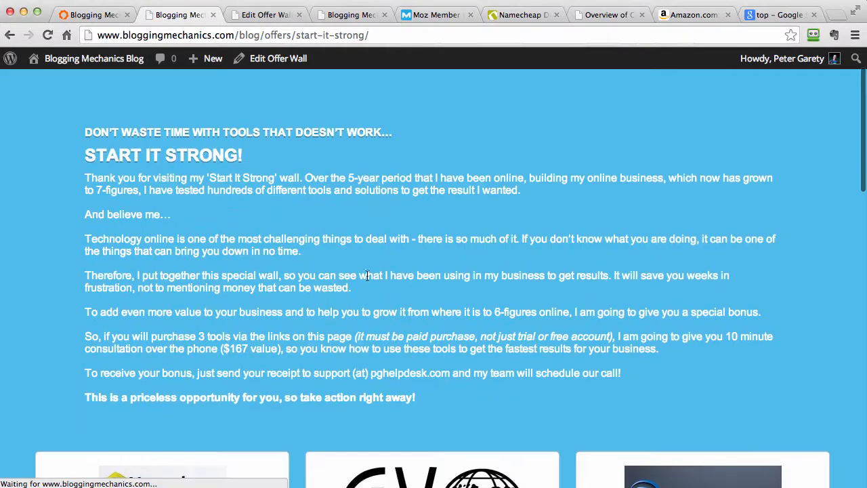
scroll("down", 3)
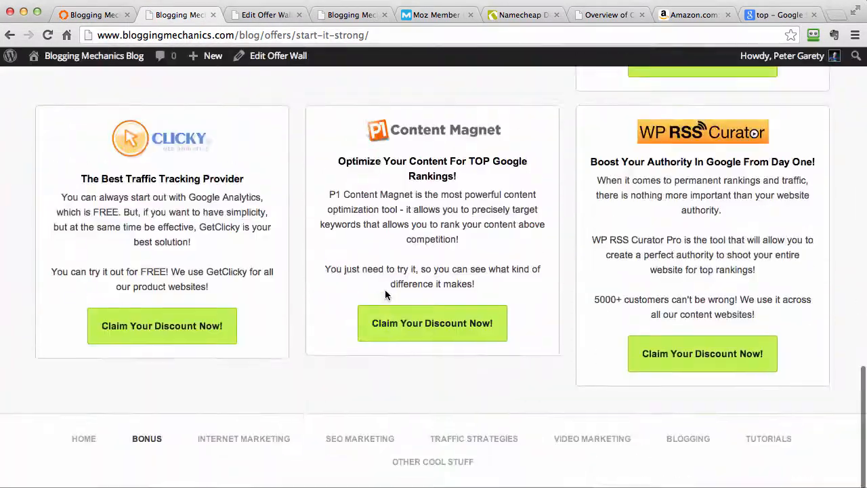
scroll("up", 3)
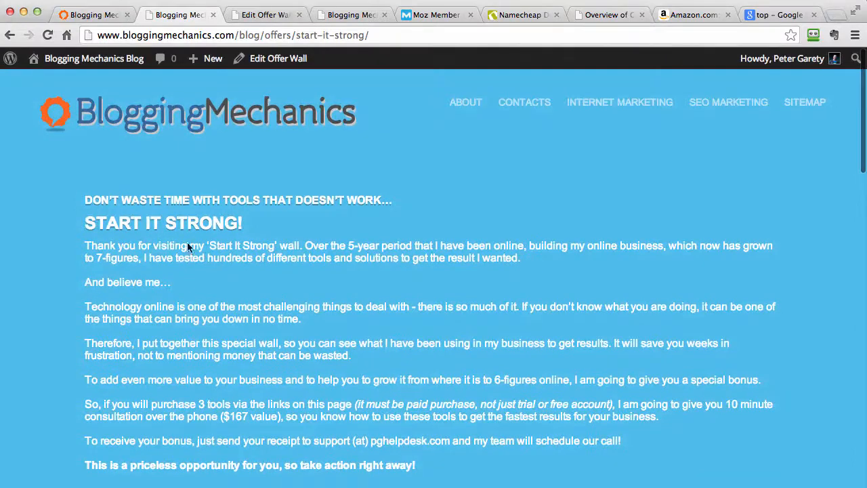
scroll("down", 3)
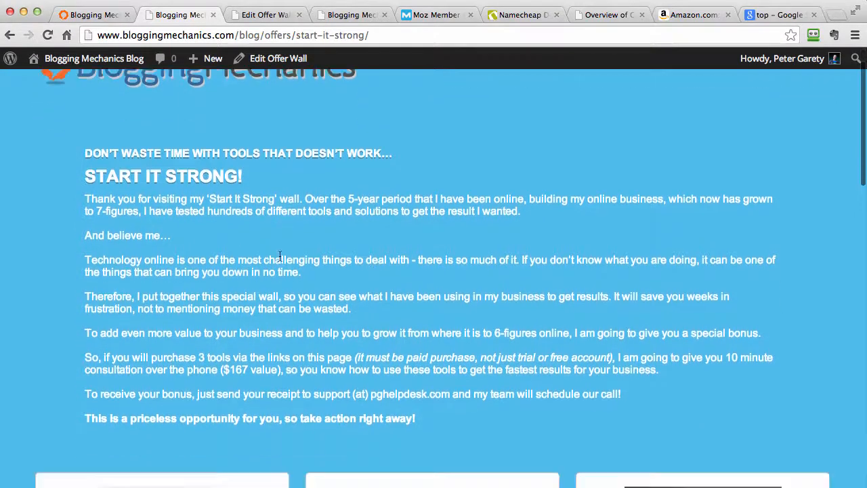
scroll("down", 3)
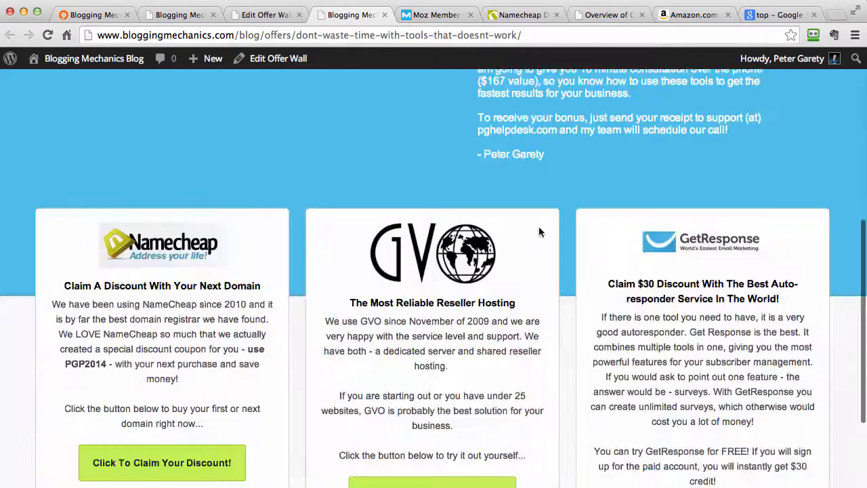
scroll("down", 3)
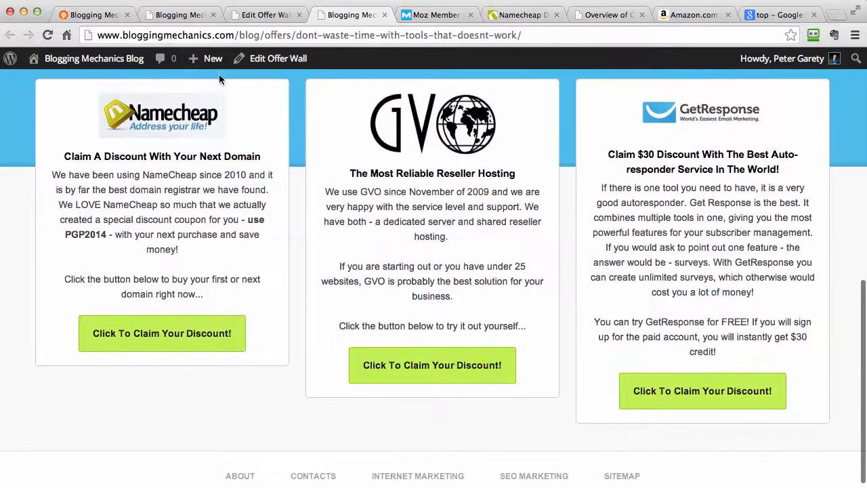
left_click(88, 14)
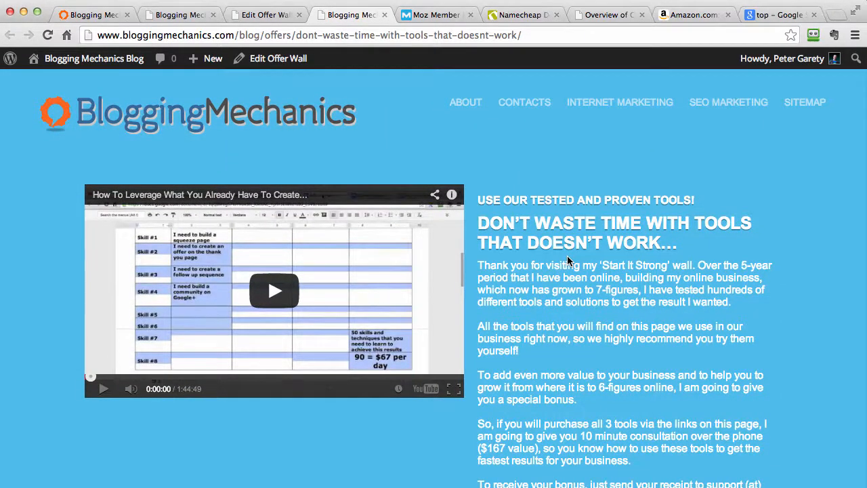
mouse_move(586, 249)
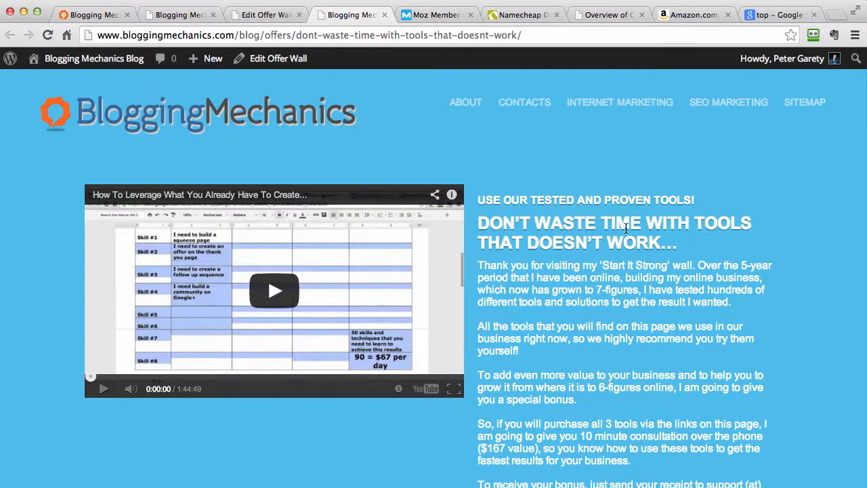
mouse_move(672, 194)
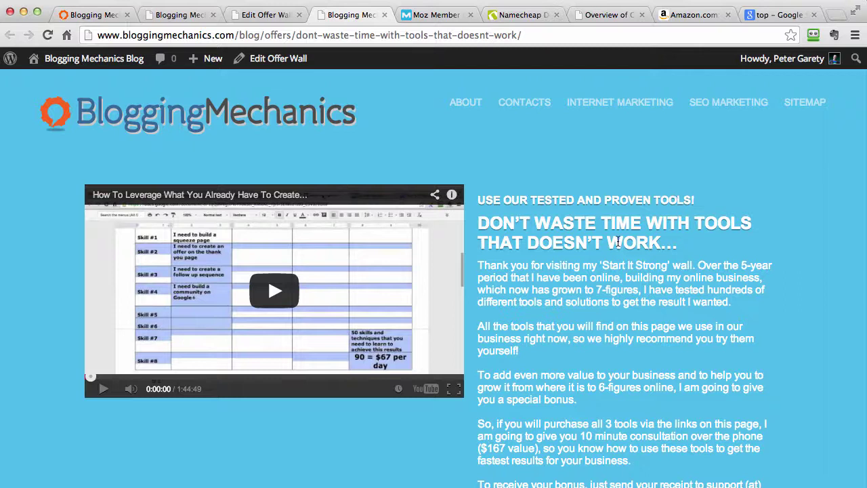
mouse_move(686, 22)
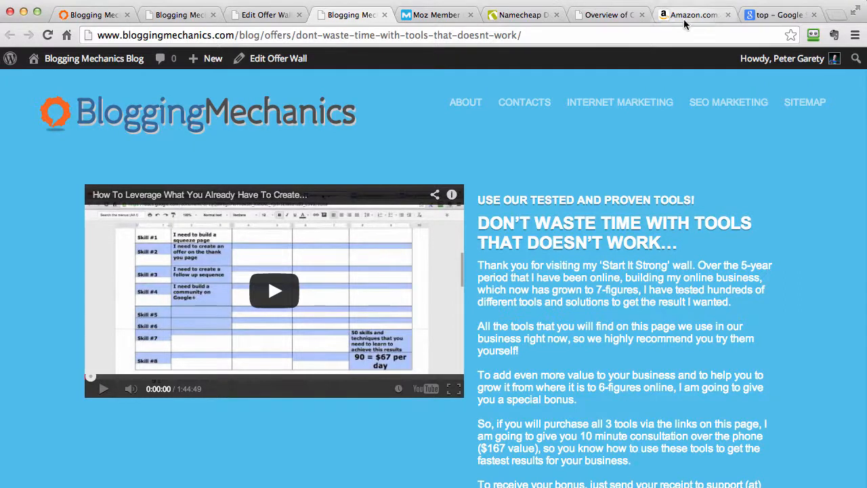
Search Google for 'top 10 cookbooks' and scroll down to the related searches.
left_click(790, 14)
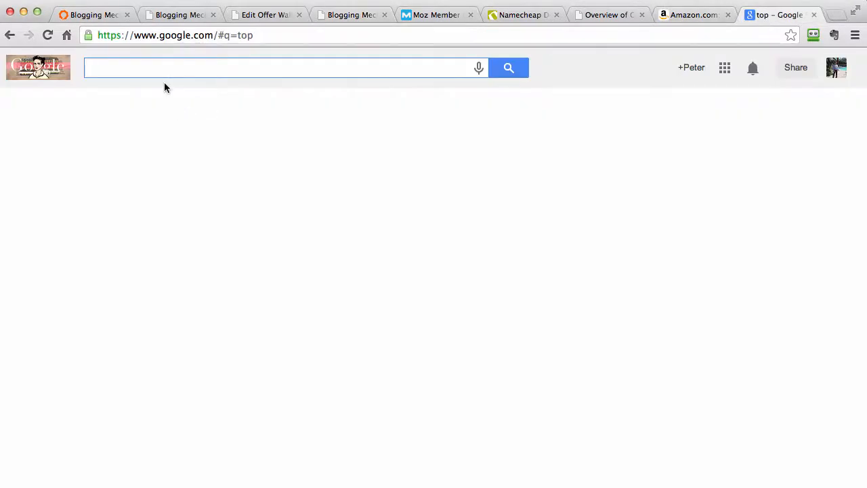
type("top 10")
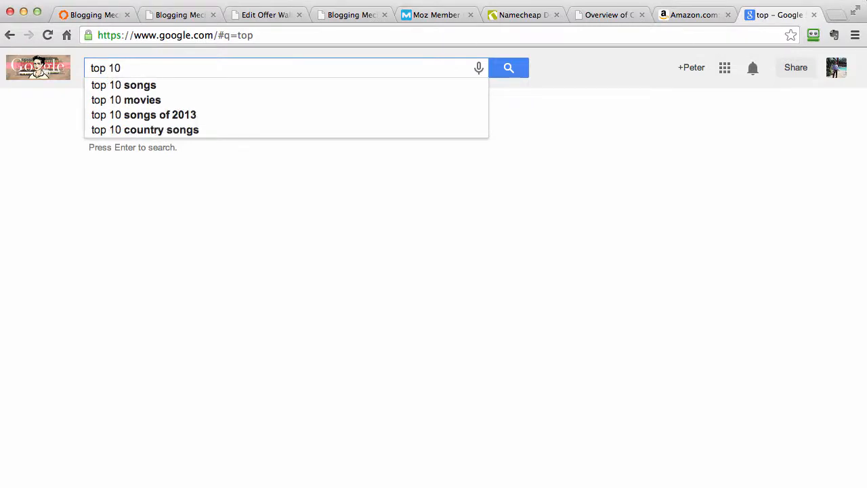
type("cooking")
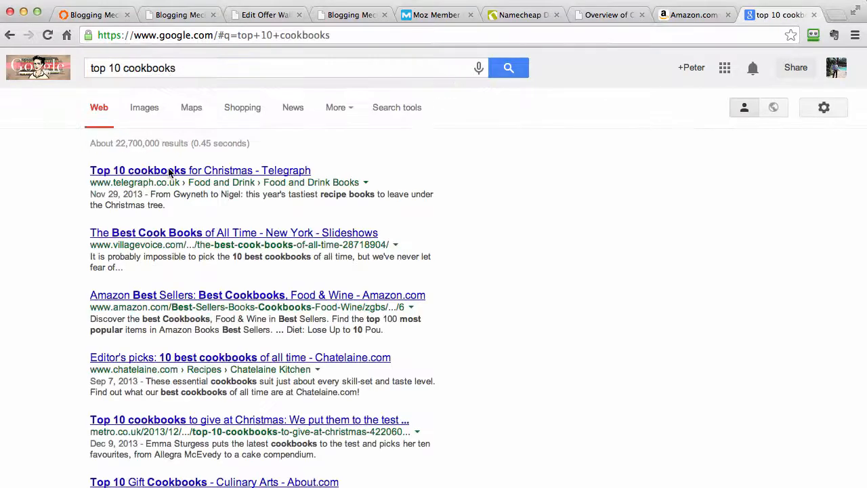
scroll("down", 3)
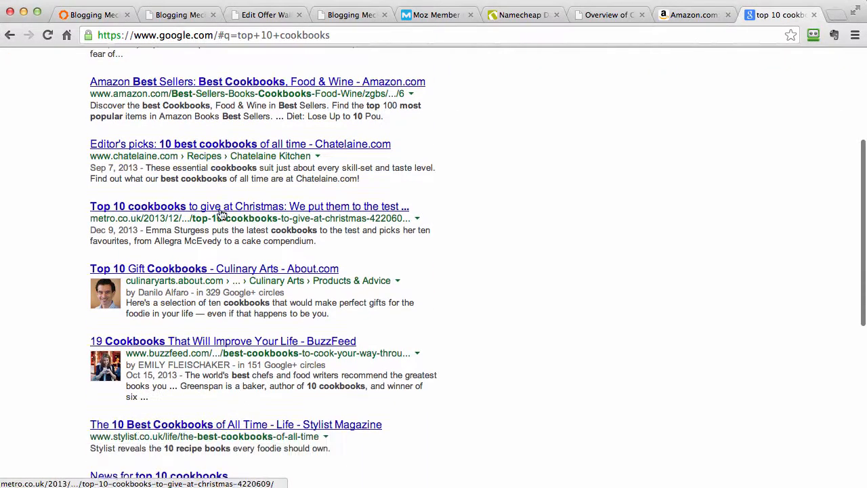
scroll("down", 3)
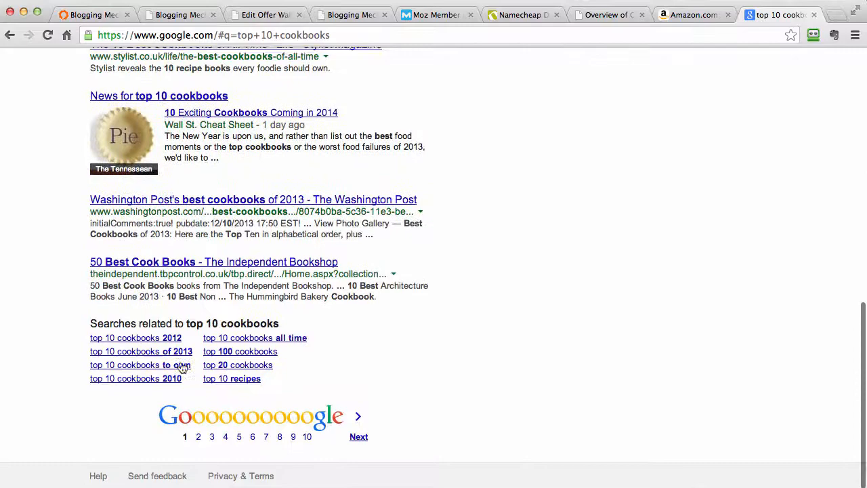
mouse_move(170, 359)
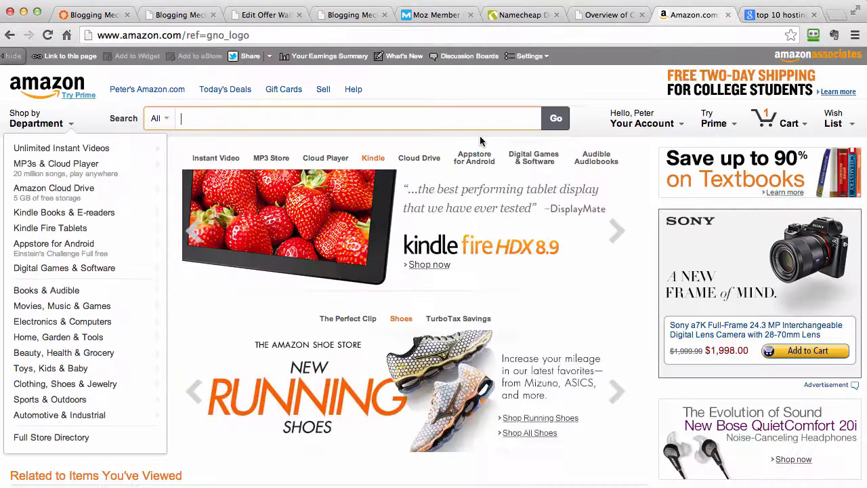
Search Amazon for 'top 10 sewing machines' via the search suggestion.
type("top 10")
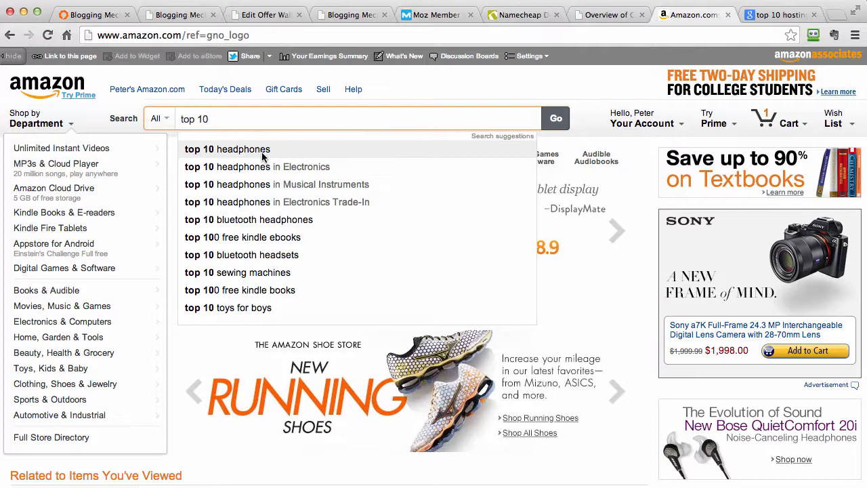
left_click(238, 272)
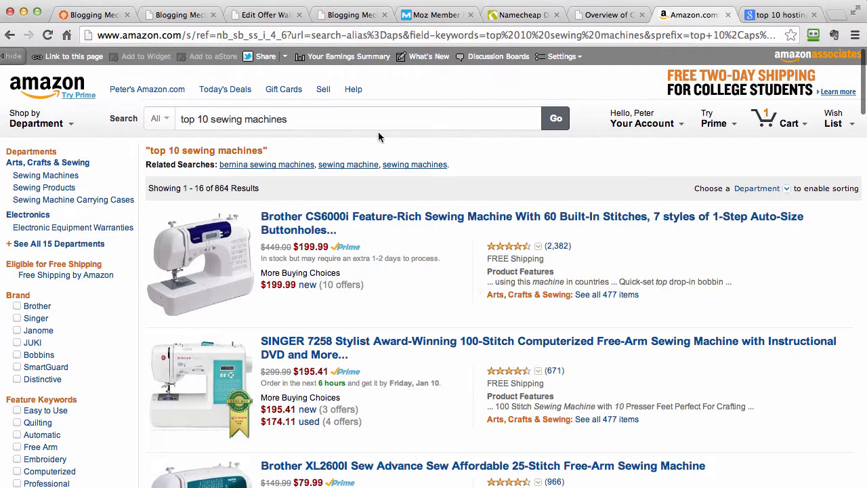
mouse_move(250, 70)
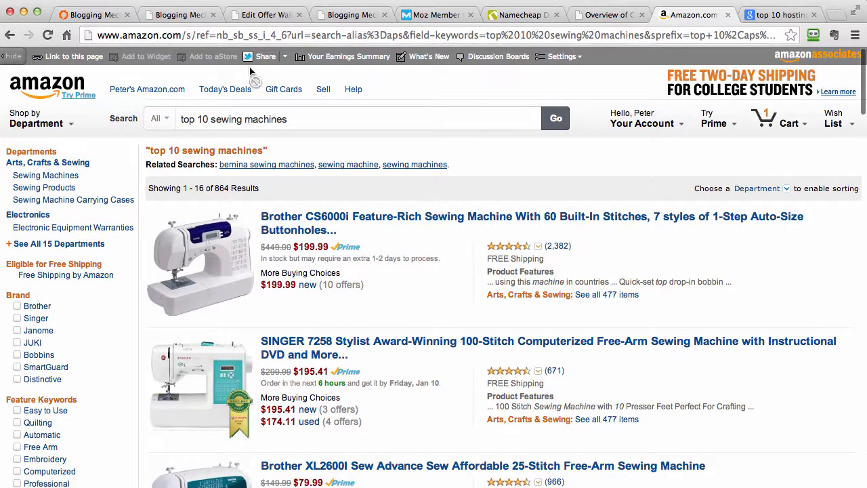
Switch to the Blogging Mechanics offer wall and scroll through its video, intro and offers.
left_click(347, 15)
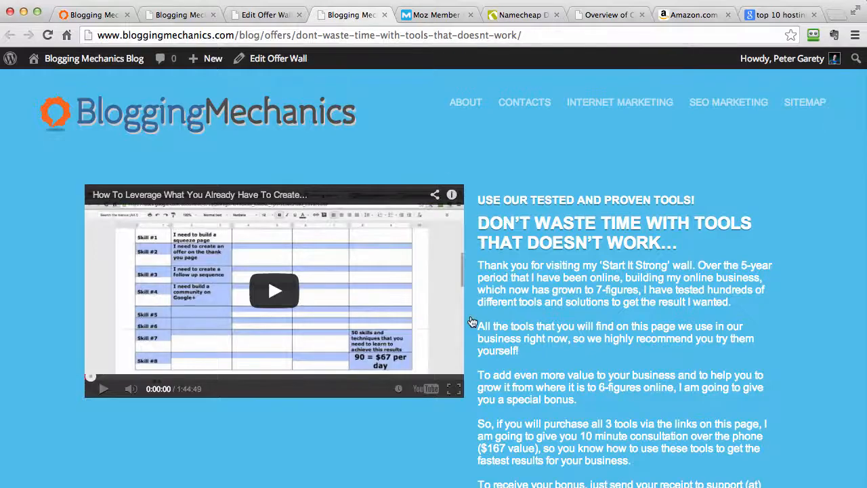
scroll("down", 3)
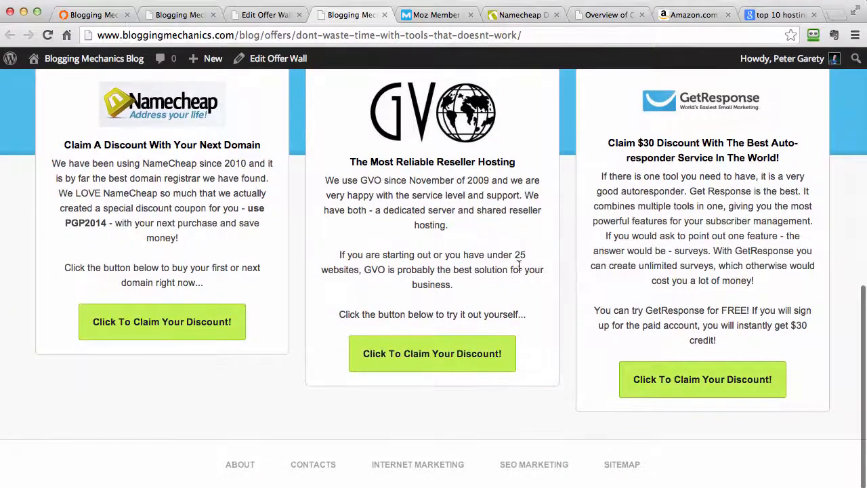
left_click_drag(324, 181, 459, 255)
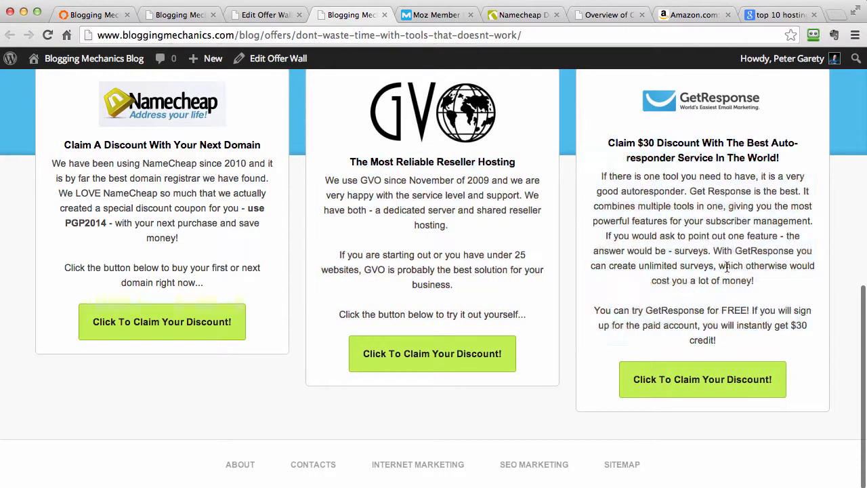
left_click_drag(325, 179, 454, 284)
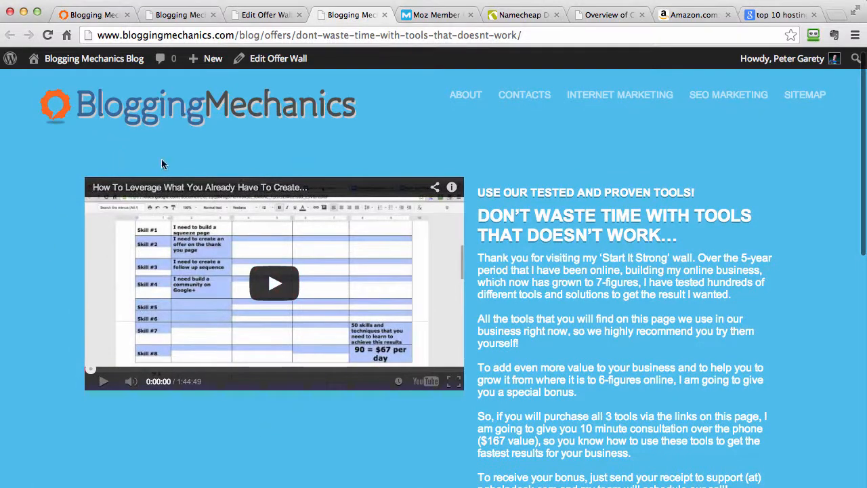
scroll("down", 3)
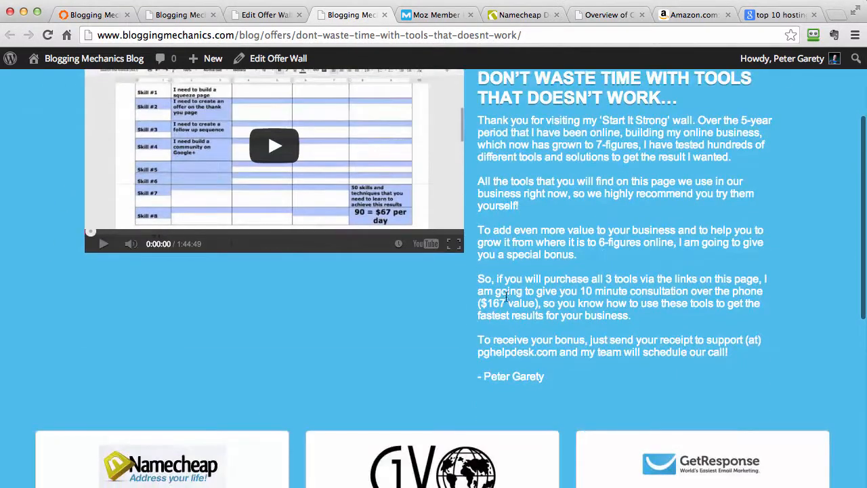
scroll("down", 3)
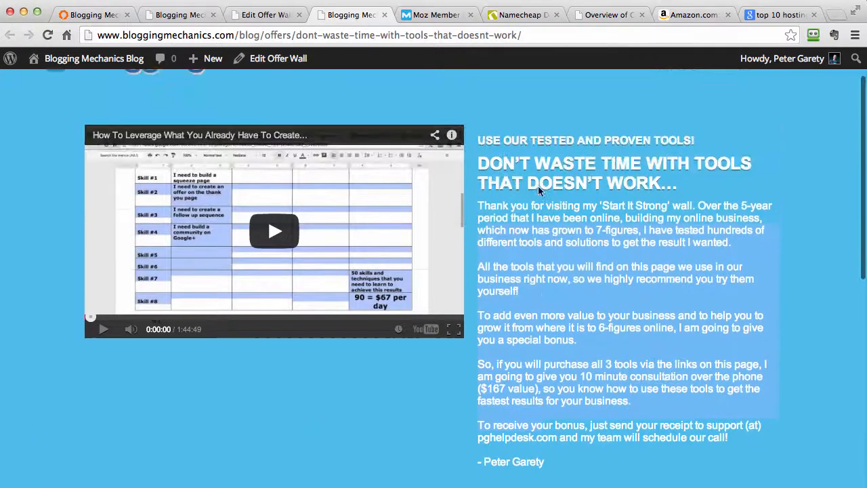
left_click(690, 14)
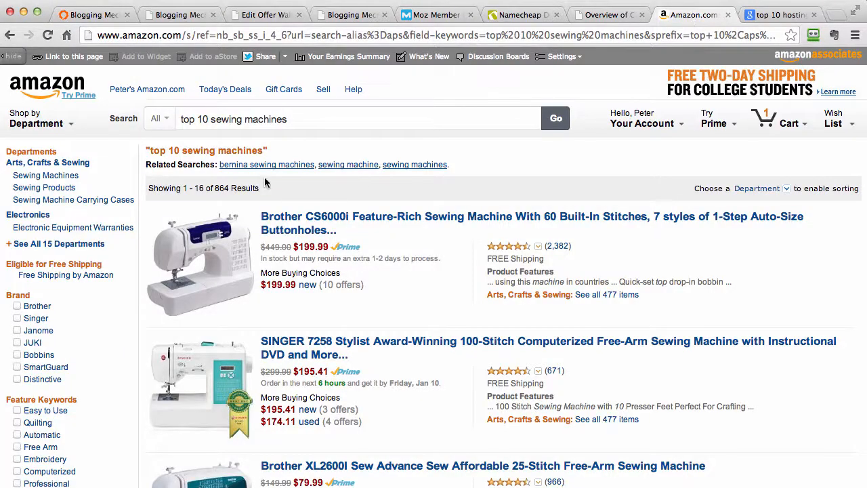
mouse_move(301, 184)
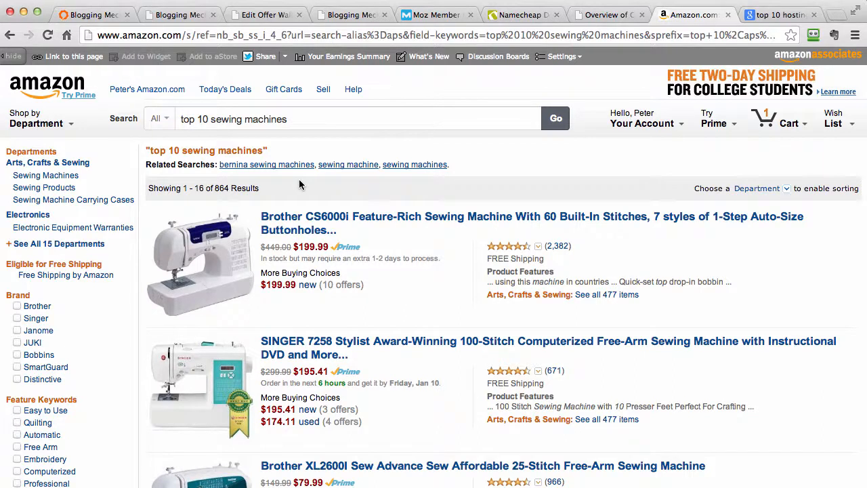
mouse_move(402, 314)
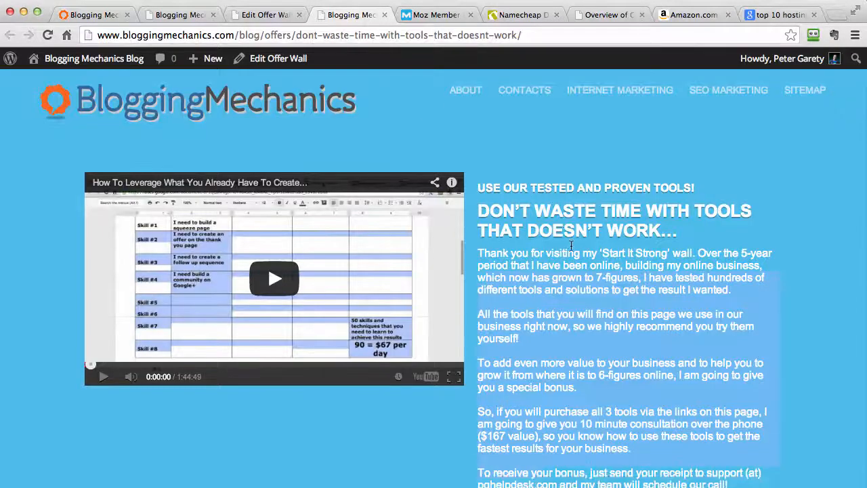
scroll("down", 3)
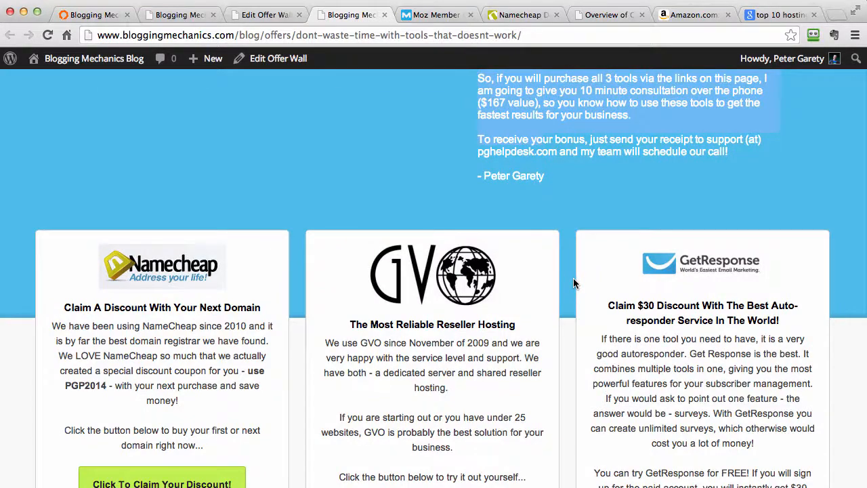
scroll("down", 3)
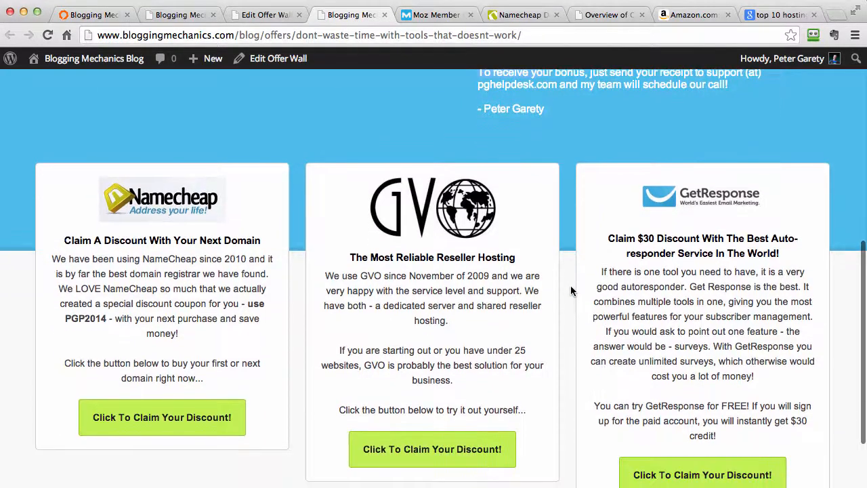
scroll("down", 3)
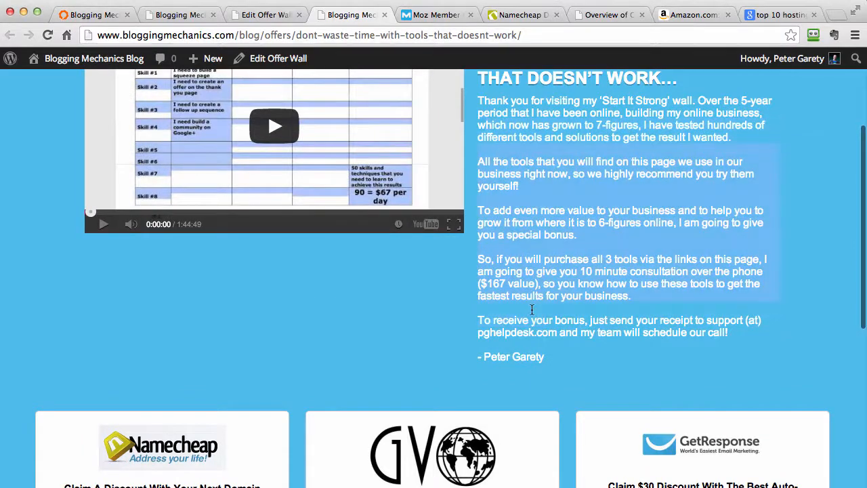
scroll("down", 3)
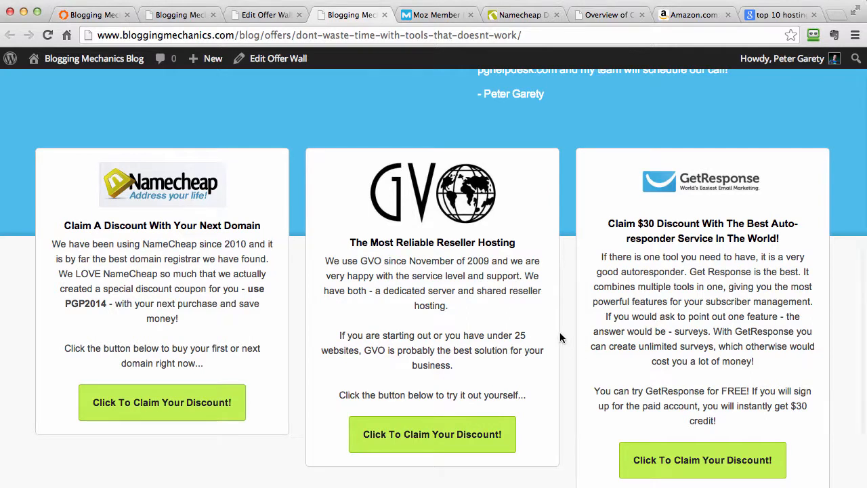
mouse_move(557, 332)
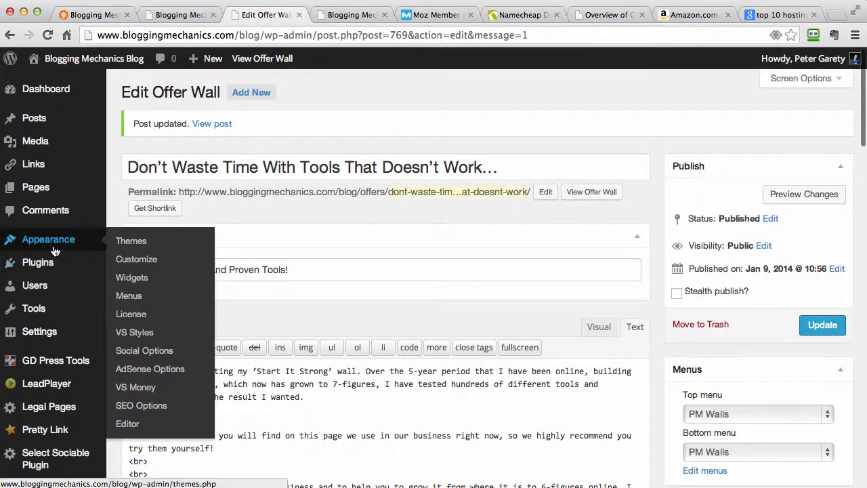
mouse_move(449, 289)
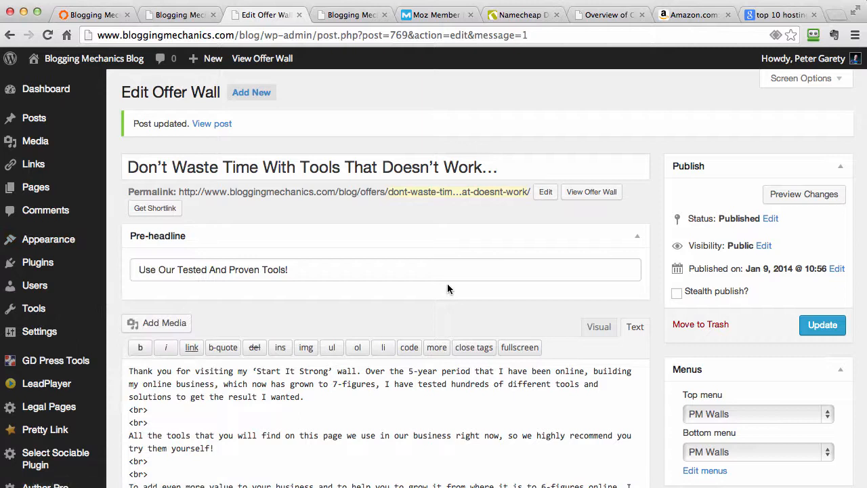
mouse_move(483, 237)
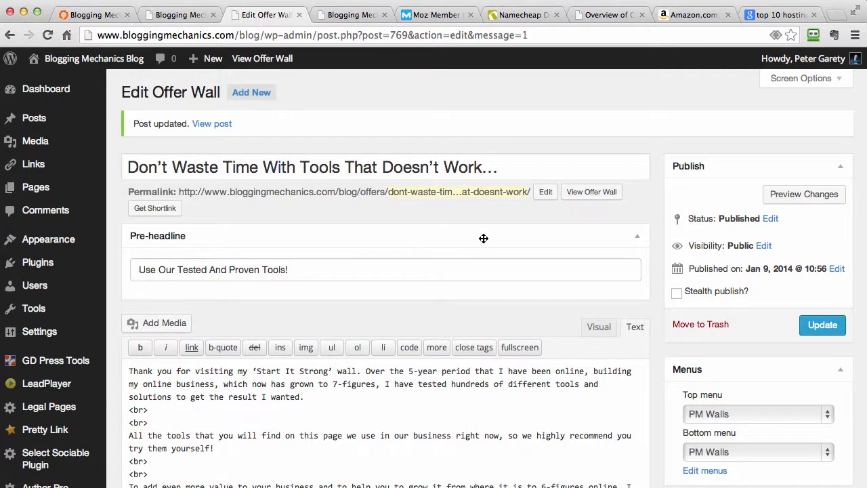
mouse_move(543, 263)
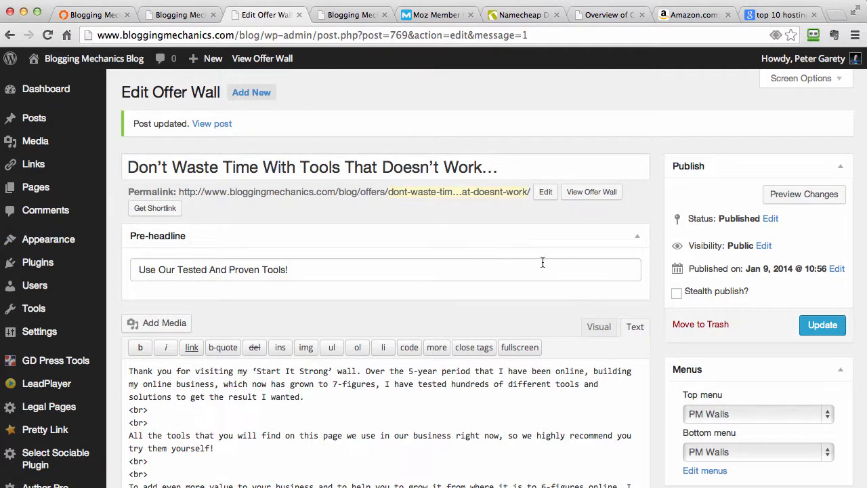
mouse_move(467, 262)
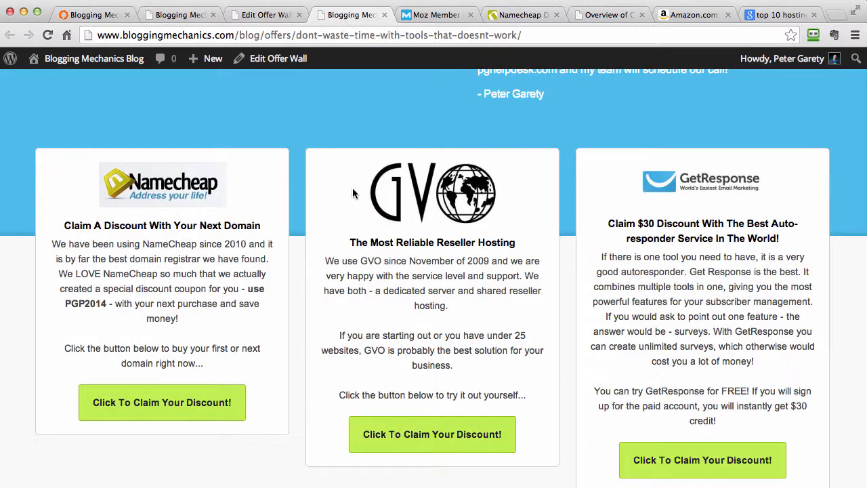
scroll("up", 3)
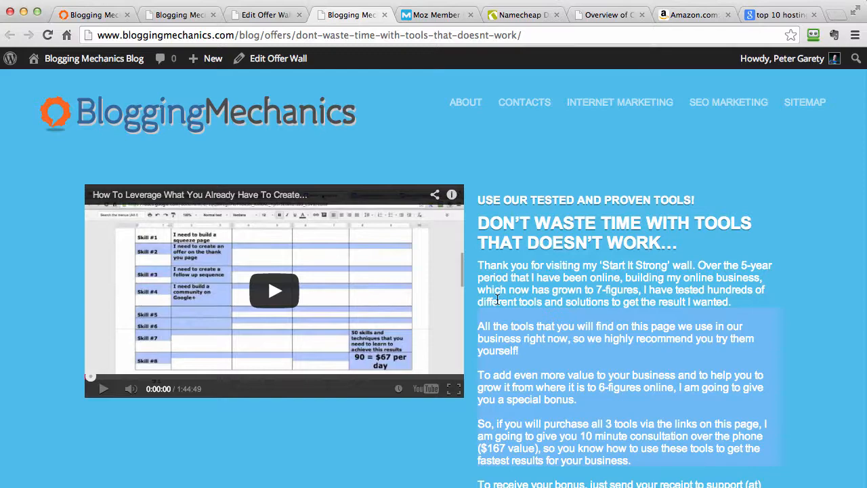
scroll("down", 3)
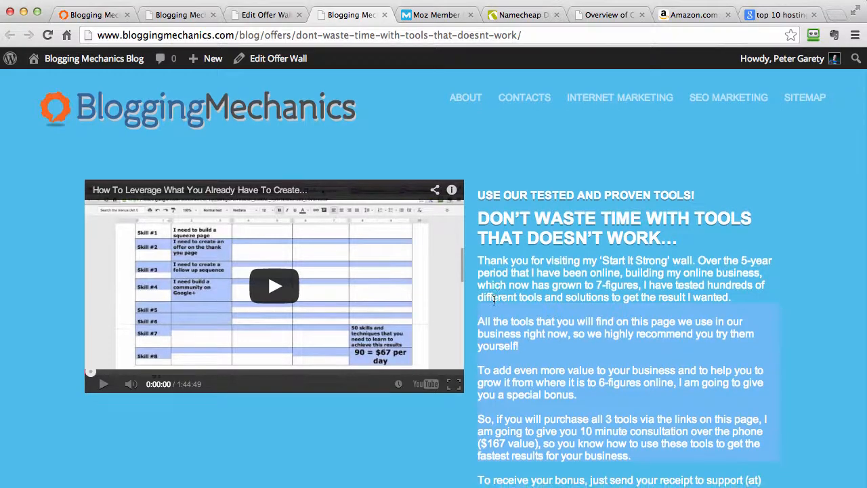
scroll("down", 3)
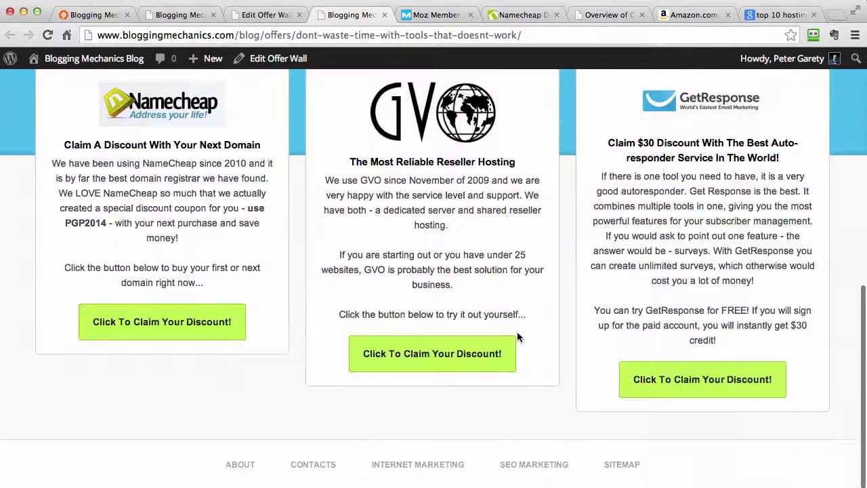
mouse_move(76, 228)
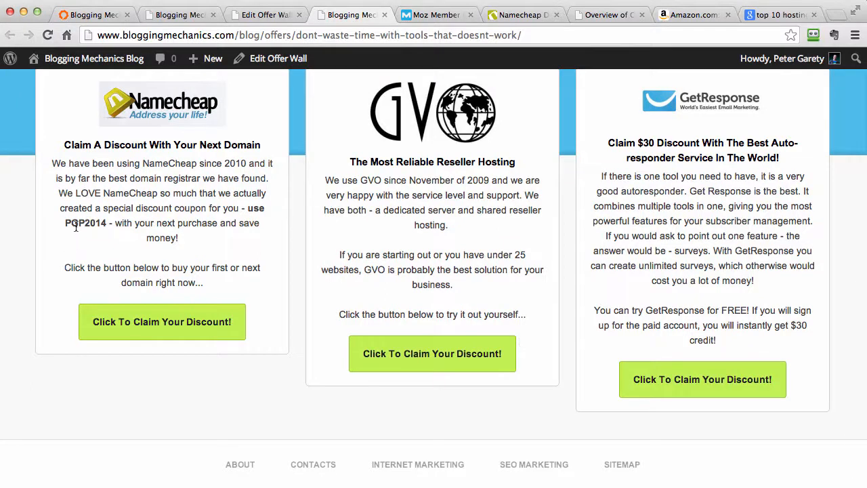
double_click(86, 223)
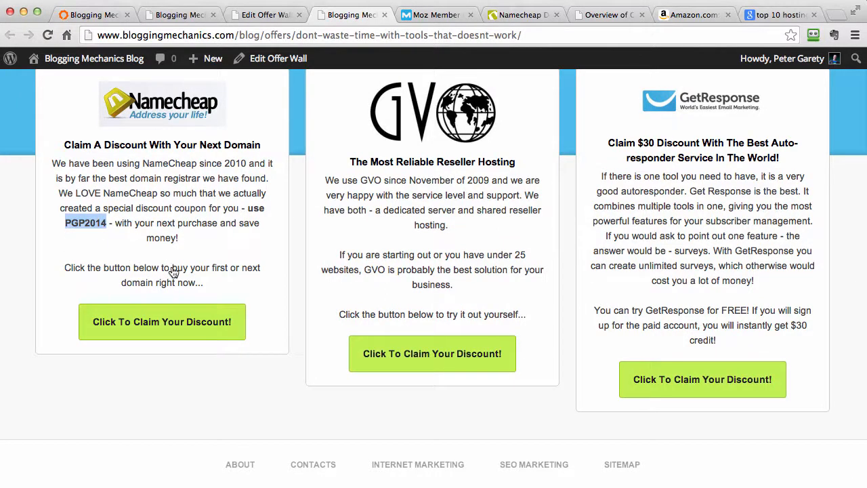
mouse_move(325, 345)
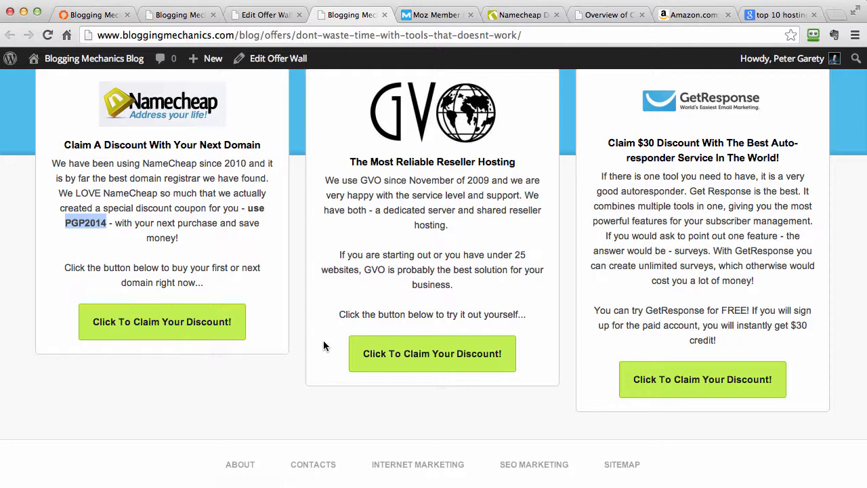